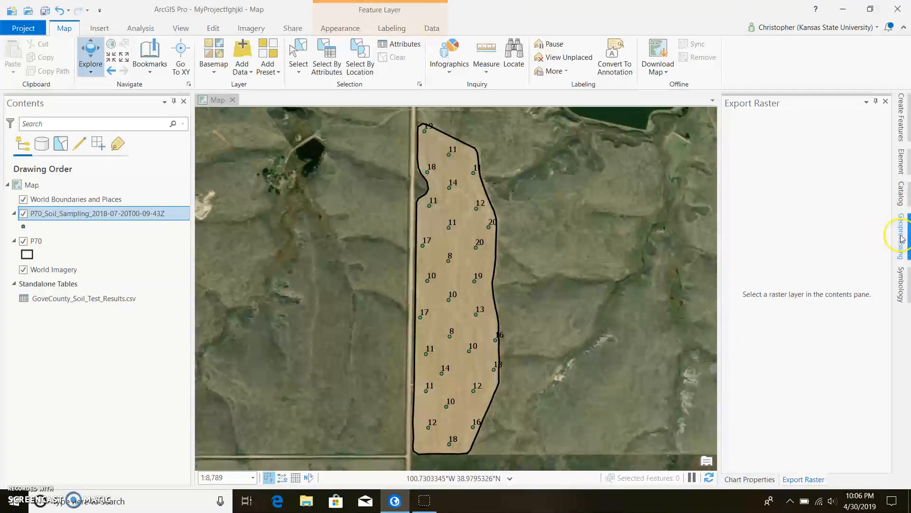
- Search the Geoprocessing pane for 'idw' to find the IDW interpolation tool
left_click(900, 224)
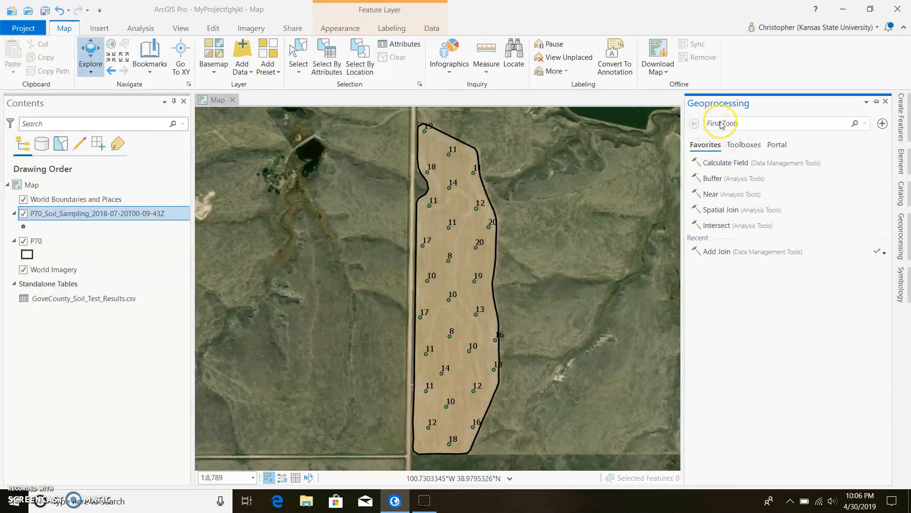
type("id")
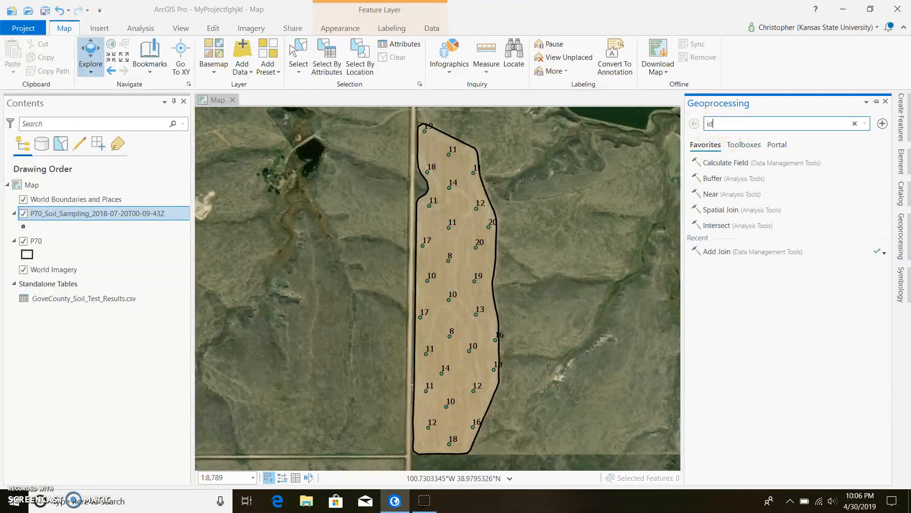
type("idw")
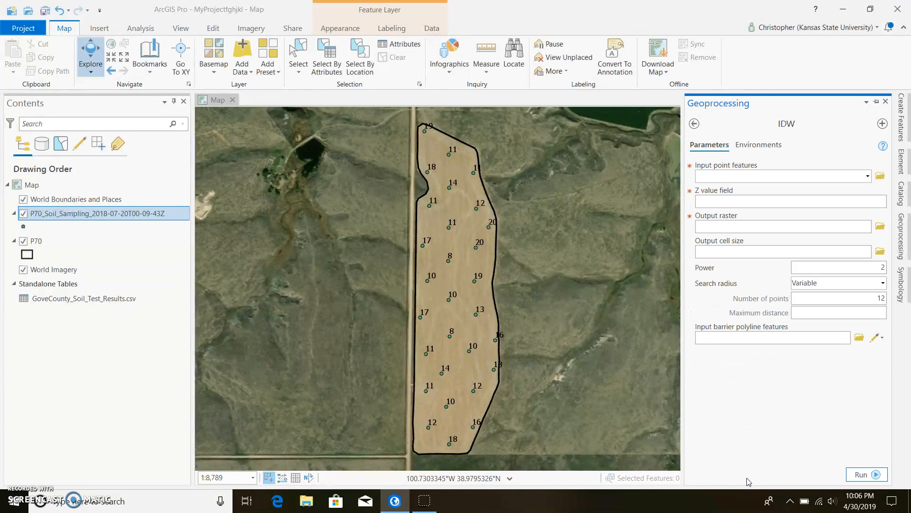
mouse_move(498, 160)
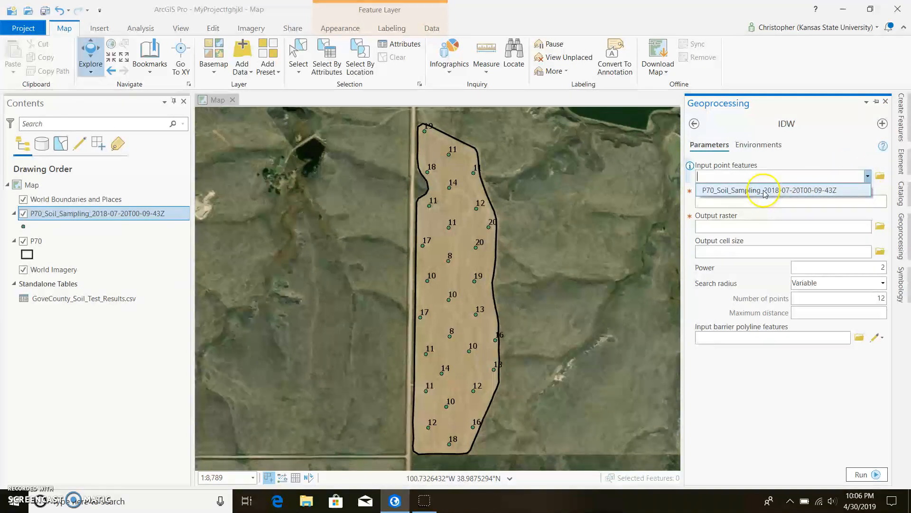
- Fill IDW with P70_Soil_Sampling points, Z field Mehlich3_ppm, output raster Mehlich3
left_click(773, 189)
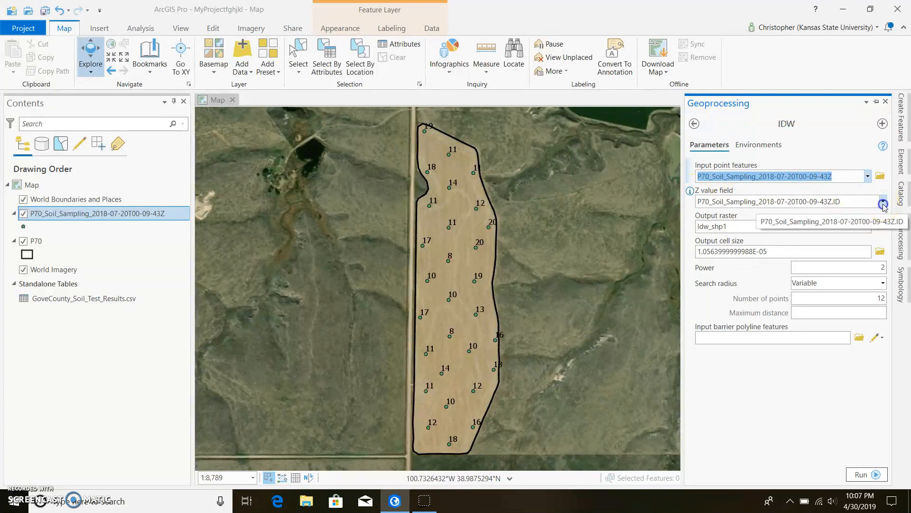
left_click(882, 201)
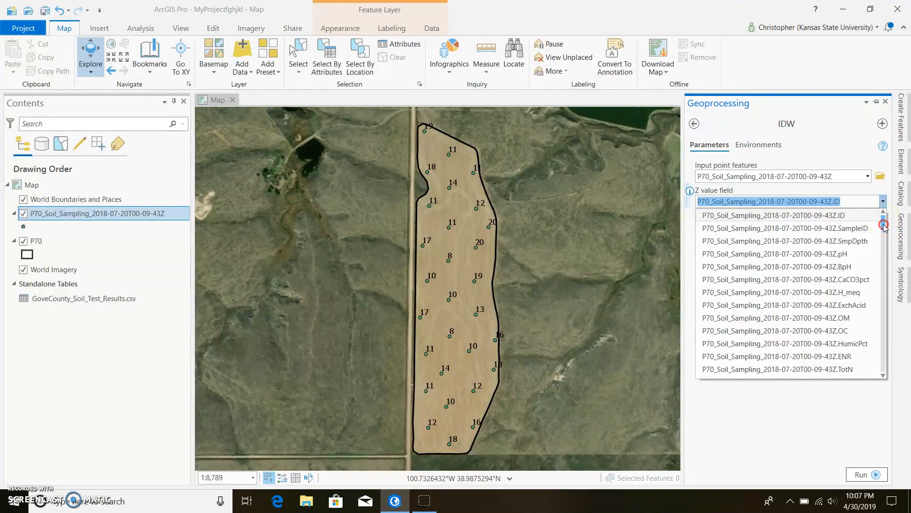
right_click(883, 223)
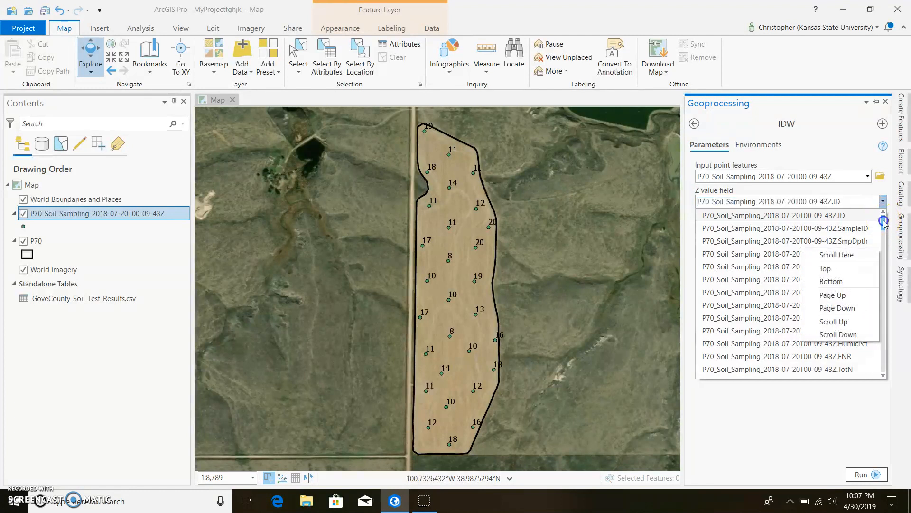
scroll("down", 3)
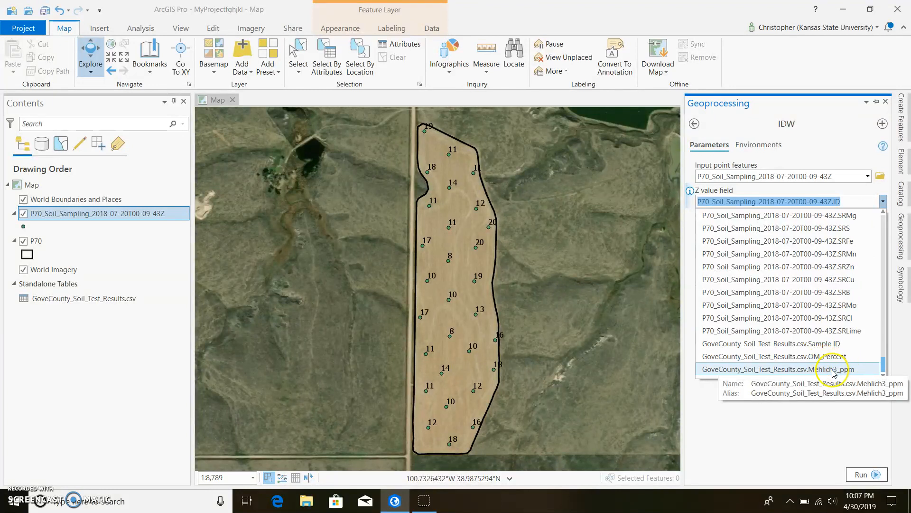
left_click(777, 370)
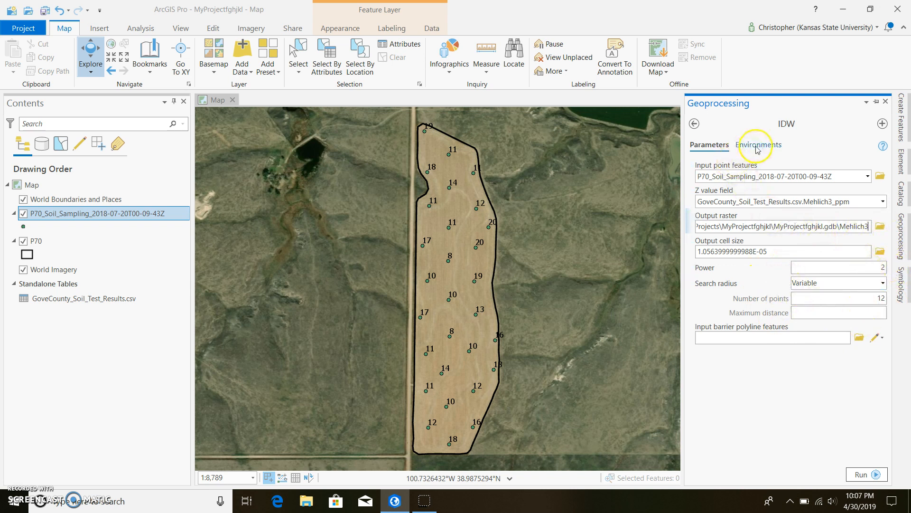
- Set the IDW environment output coordinate system to GCS WGS 1984
left_click(758, 145)
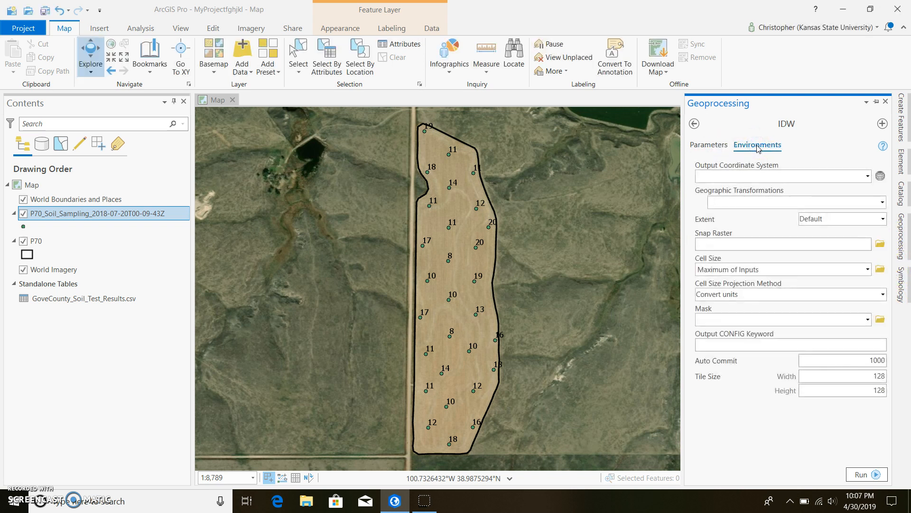
left_click(880, 175)
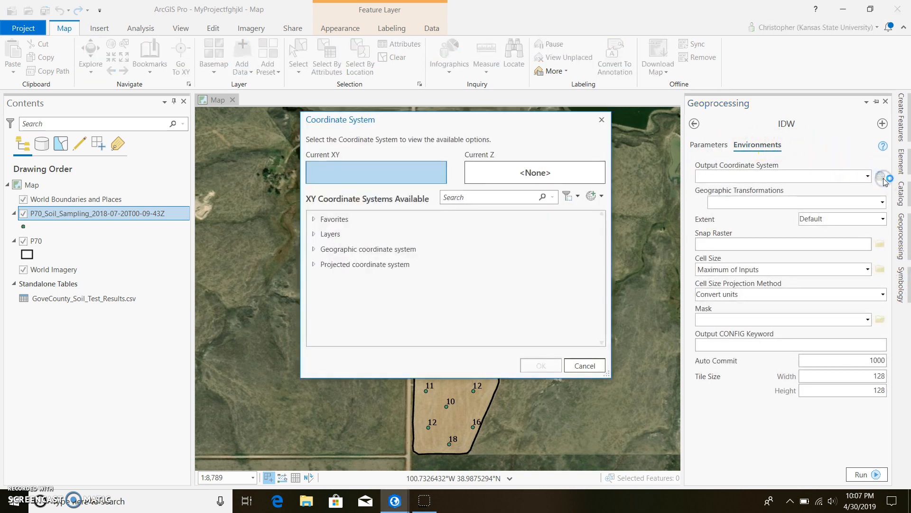
left_click(314, 219)
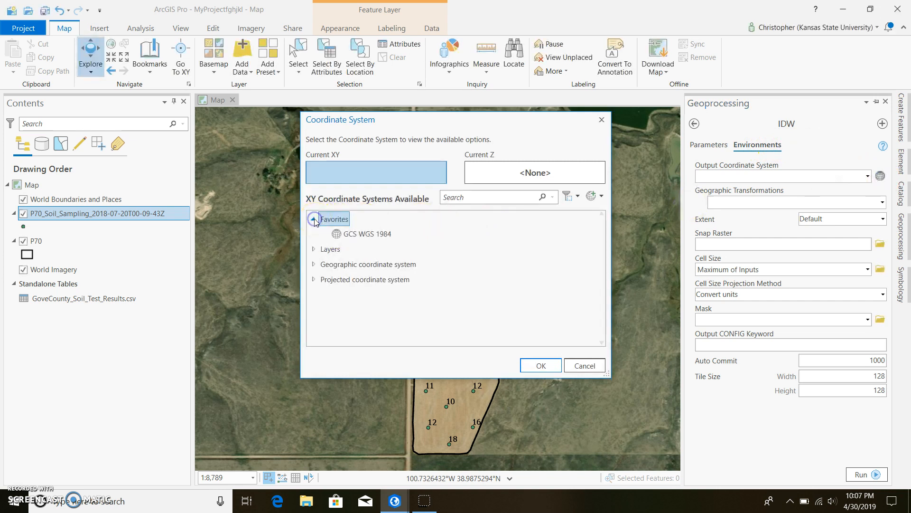
left_click(362, 234)
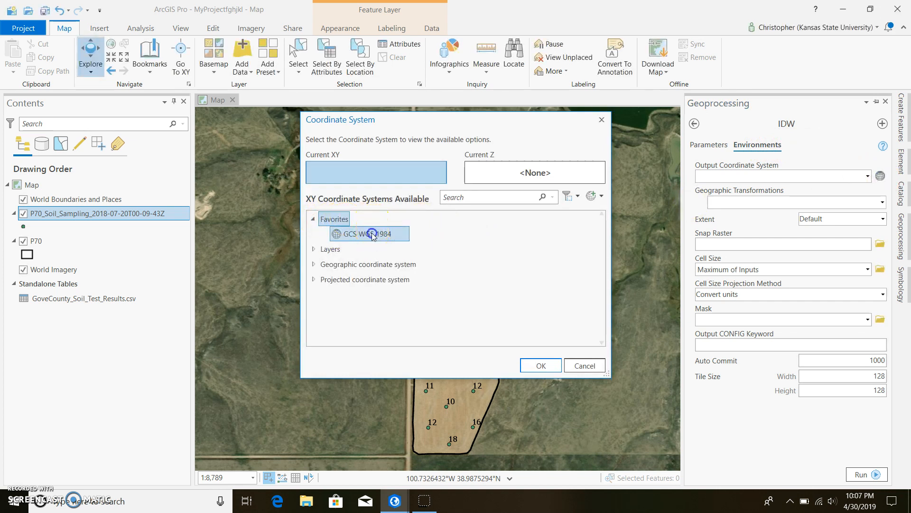
left_click(368, 233)
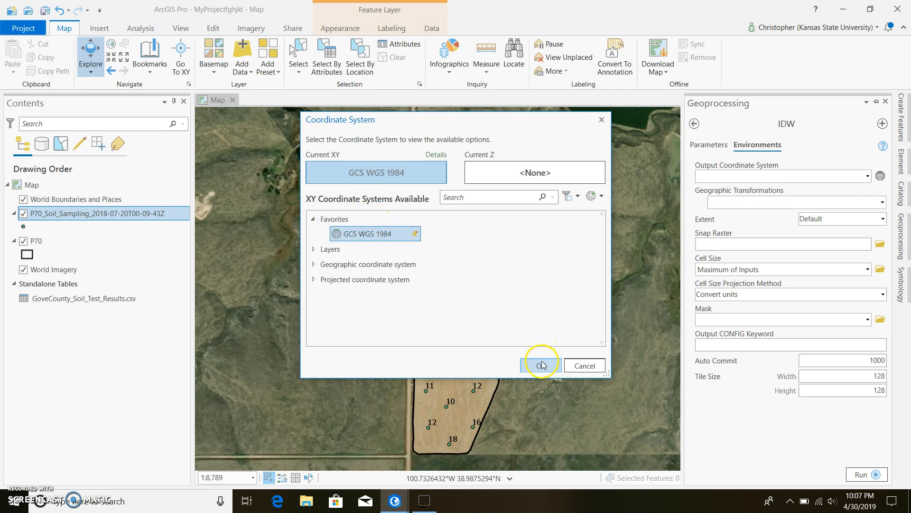
left_click(540, 365)
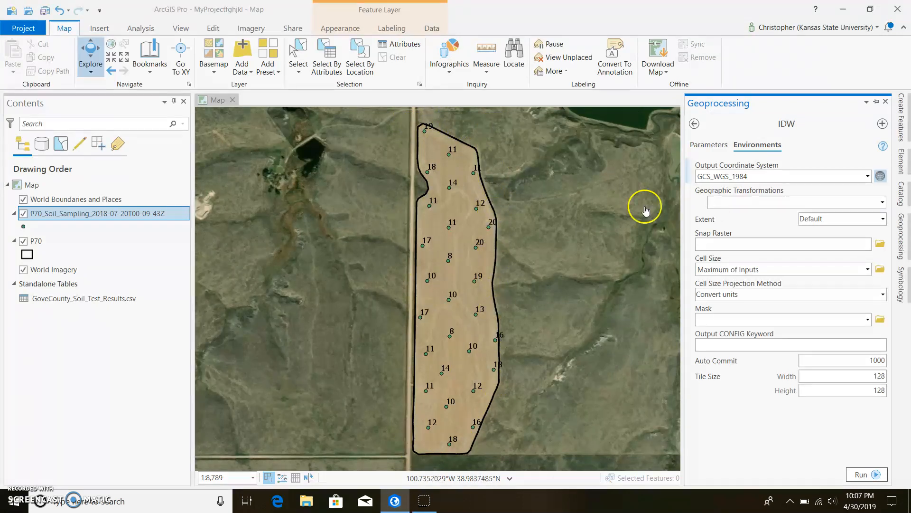
- Set the processing extent to As Specified Below and the mask to P70
left_click(883, 218)
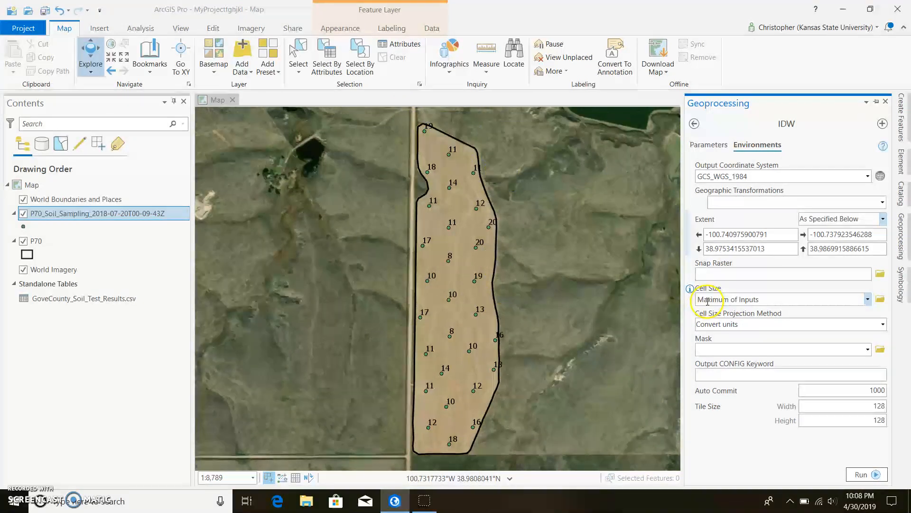
left_click(867, 350)
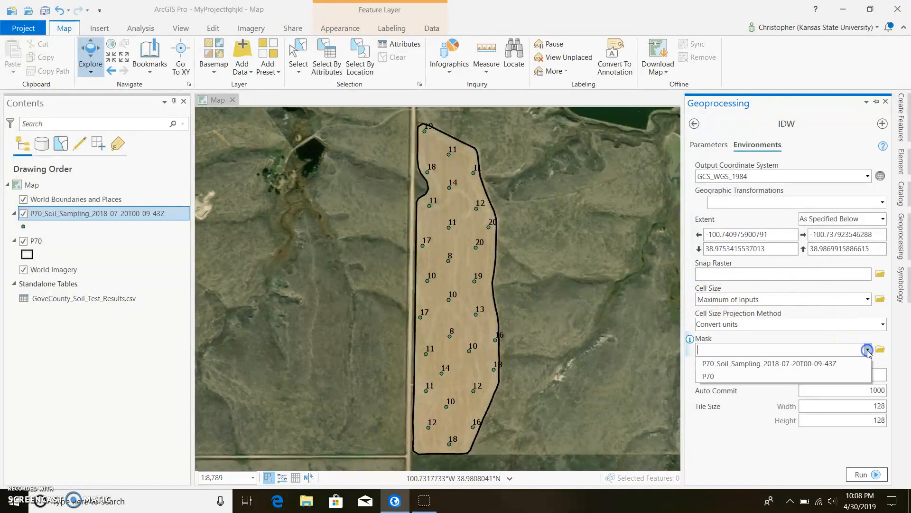
left_click(708, 376)
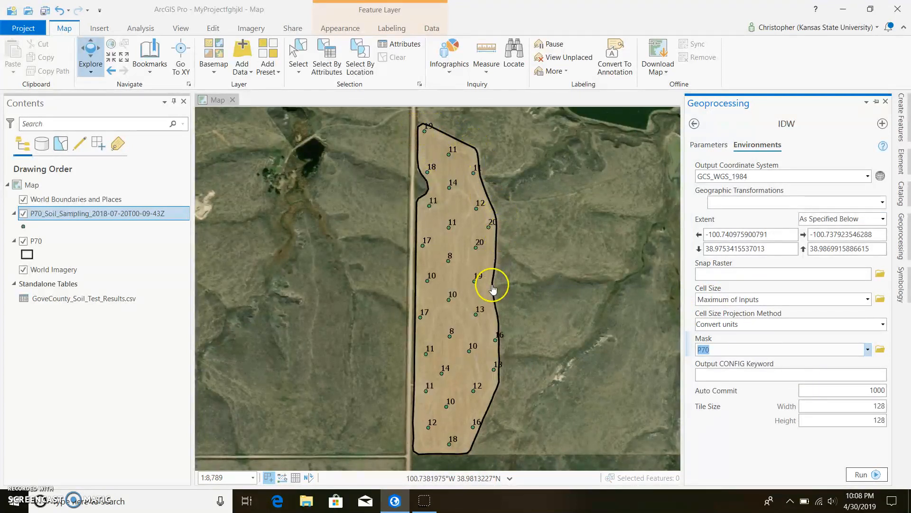
left_click(708, 145)
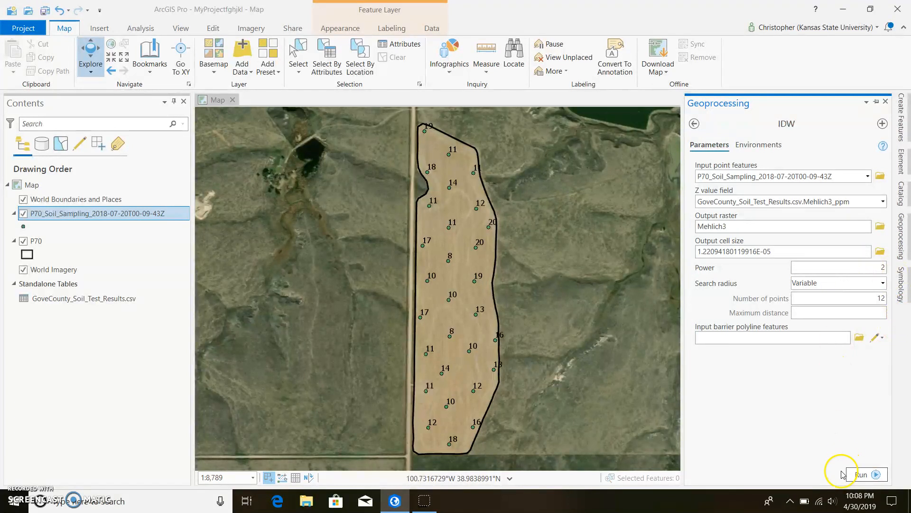
- Run IDW to generate the Mehlich3 raster across the P70 field
left_click(863, 474)
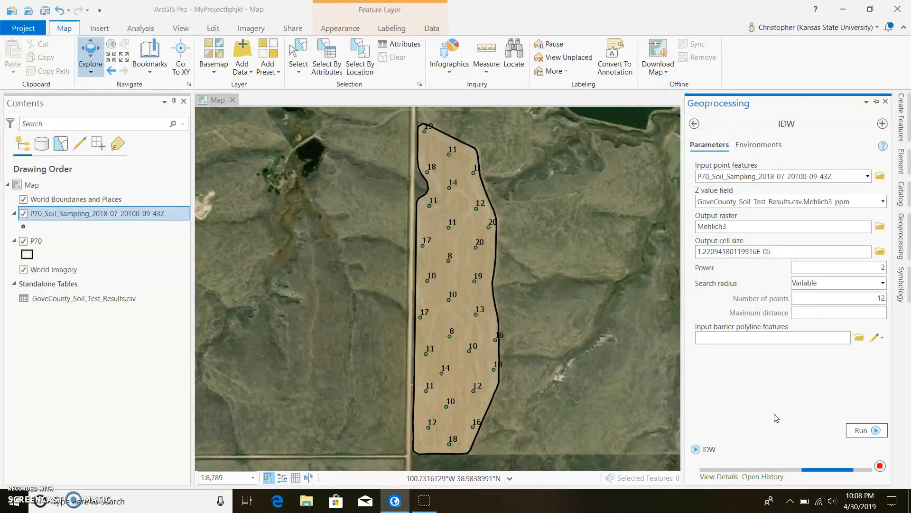
left_click(866, 431)
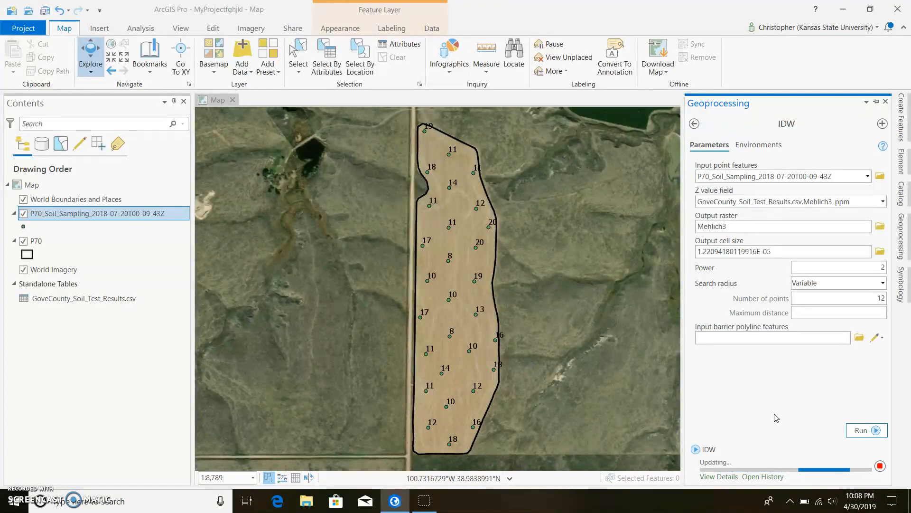
left_click(866, 430)
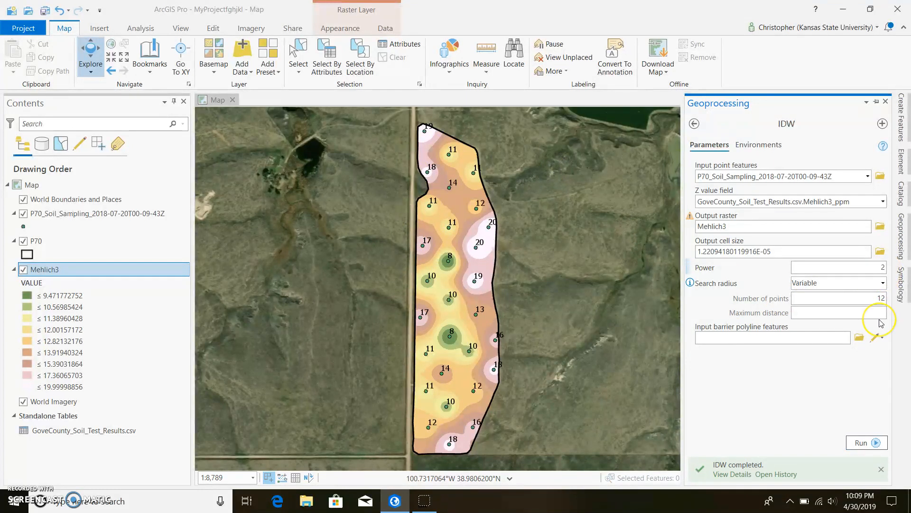
- Change the IDW Power to 1 and rerun the interpolation
left_click(839, 267)
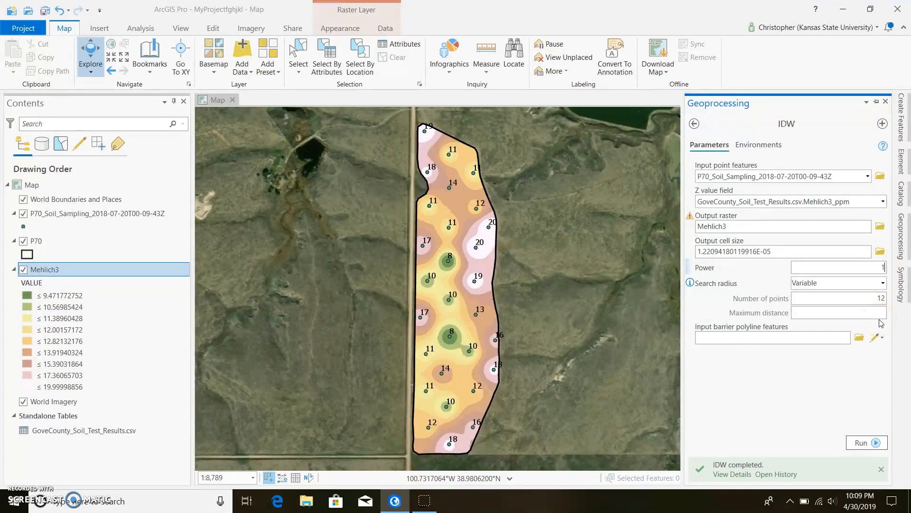
left_click(865, 442)
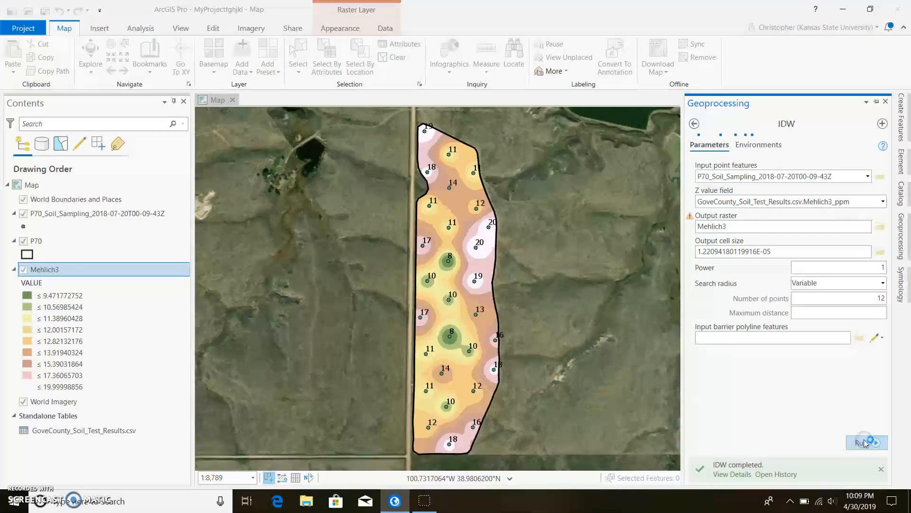
left_click(865, 442)
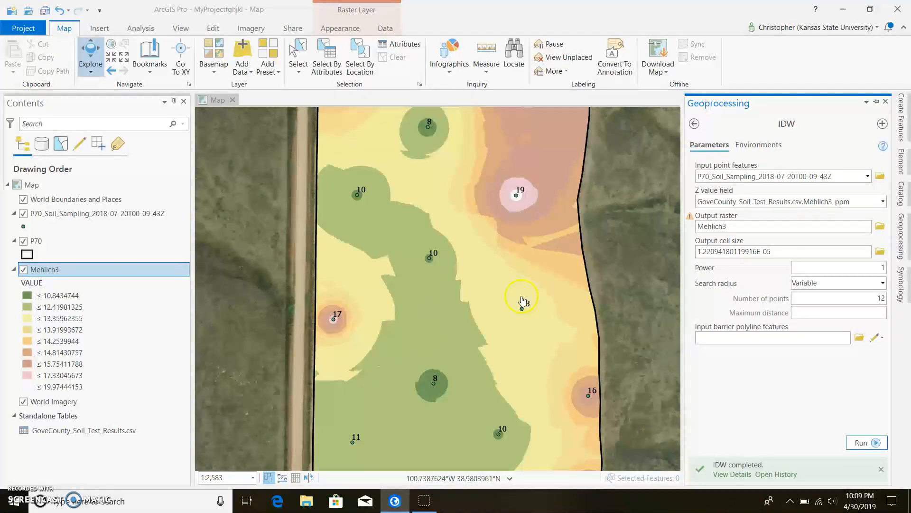
scroll("down", 3)
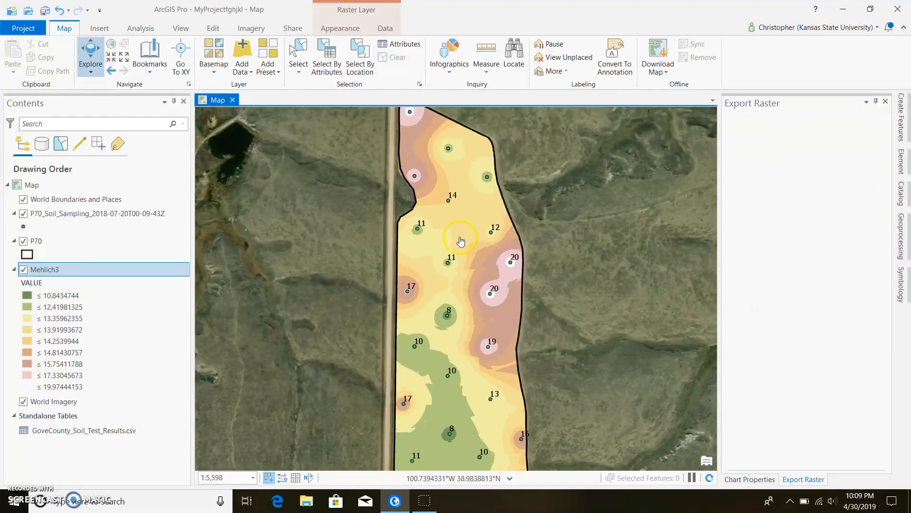
left_click_drag(461, 240, 471, 296)
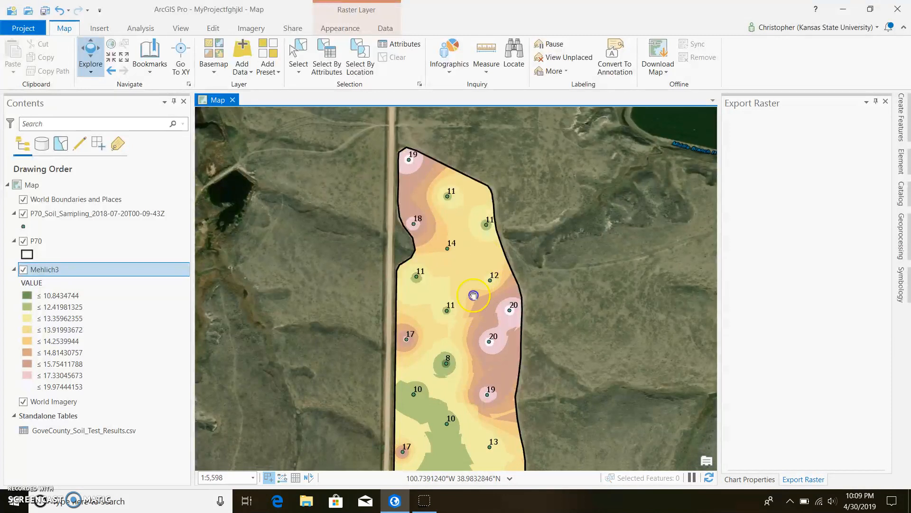
left_click_drag(473, 293, 473, 244)
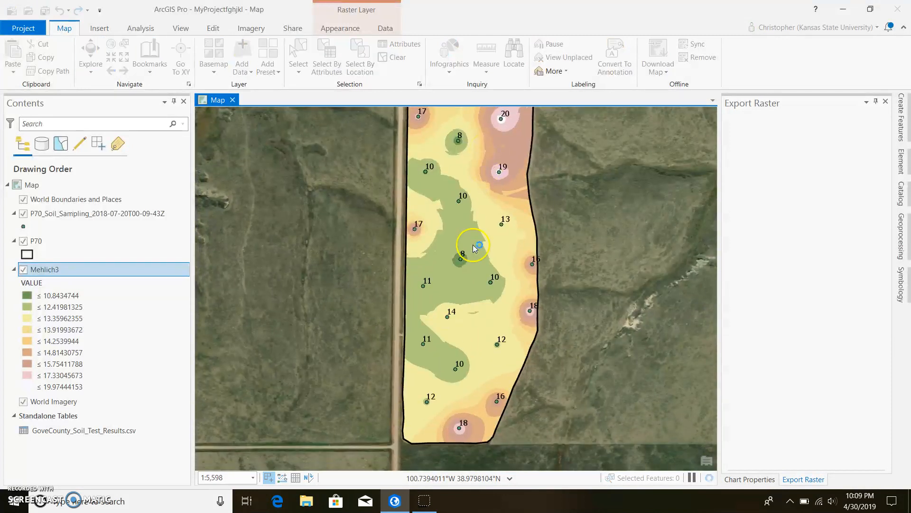
scroll("down", 3)
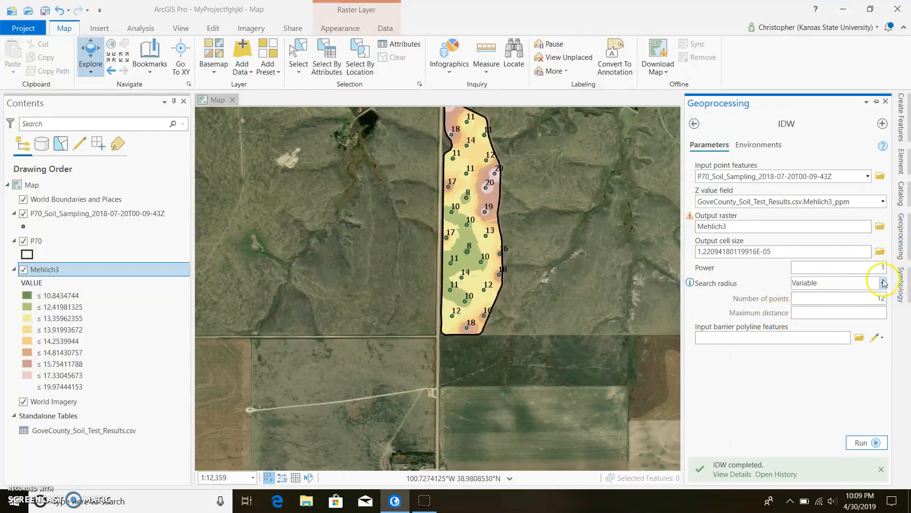
- Keep a Variable search radius with Power 2 and rerun IDW
left_click(881, 282)
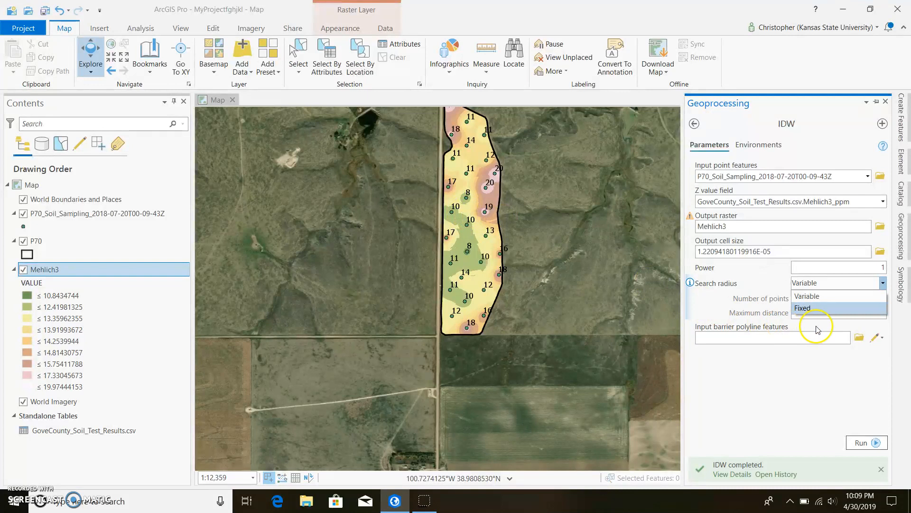
left_click(807, 295)
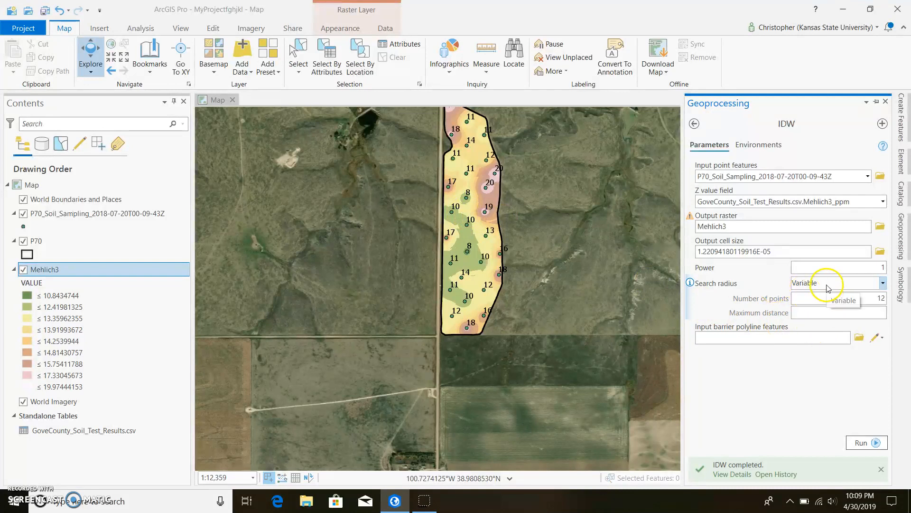
mouse_move(598, 297)
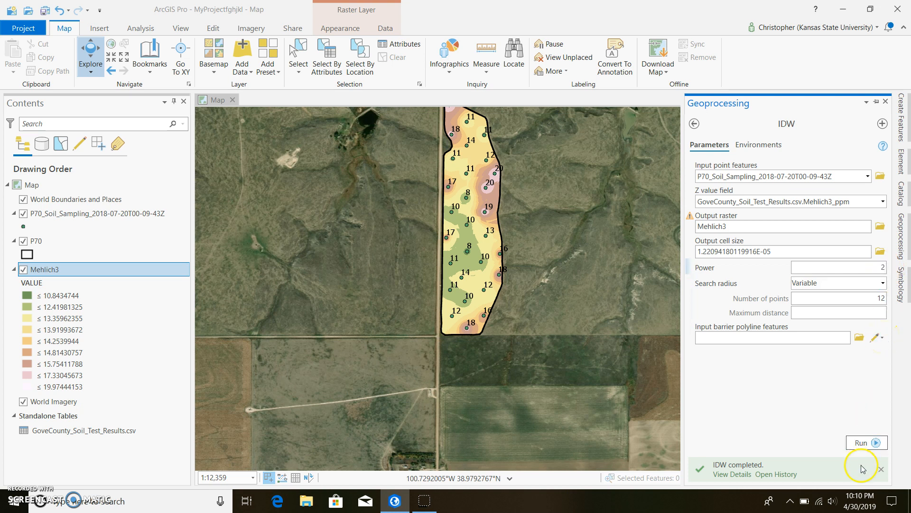
left_click(865, 442)
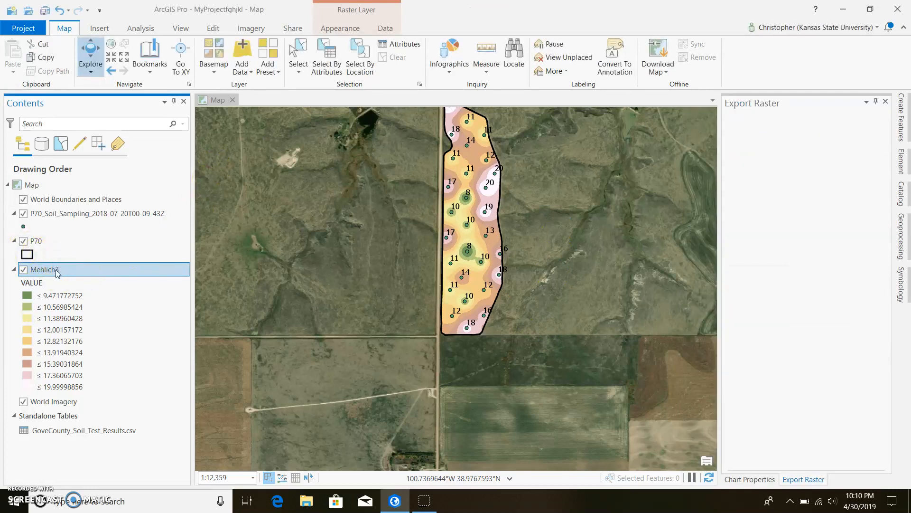
- Rename the Mehlich3 layer to Mehlich3_IDW in its layer properties
double_click(44, 269)
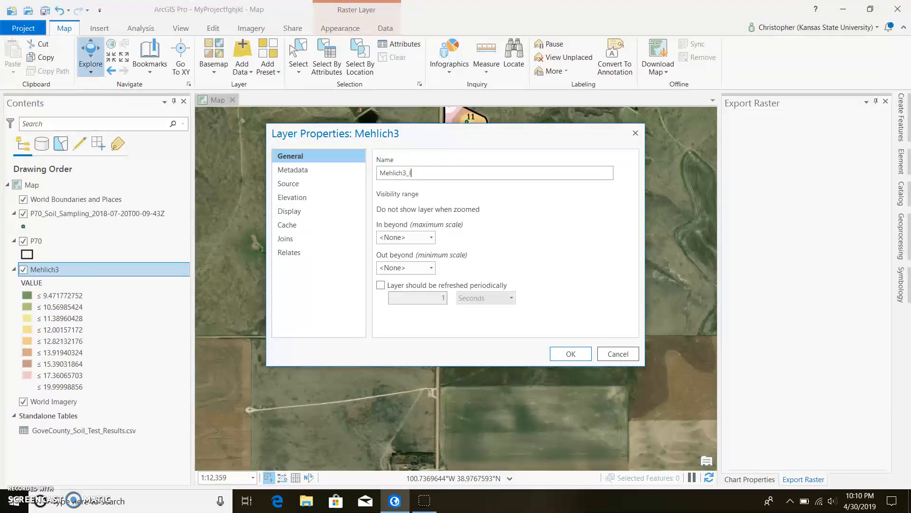
left_click(570, 353)
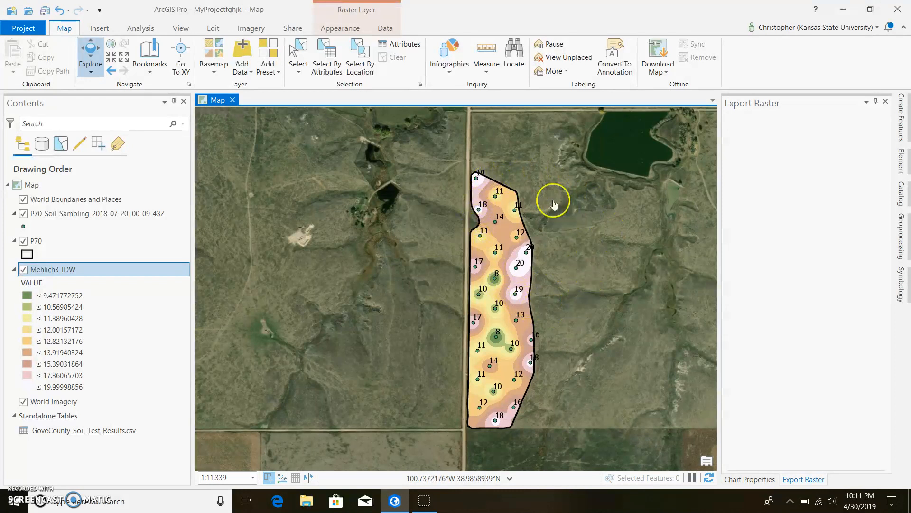
- Pan the map to centre the field and show the Analysis ribbon
left_click_drag(552, 204, 442, 288)
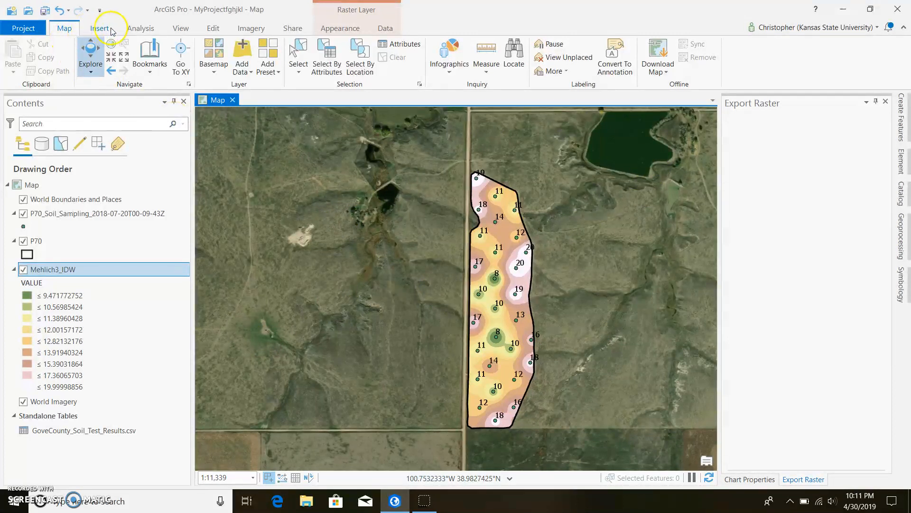
left_click(140, 28)
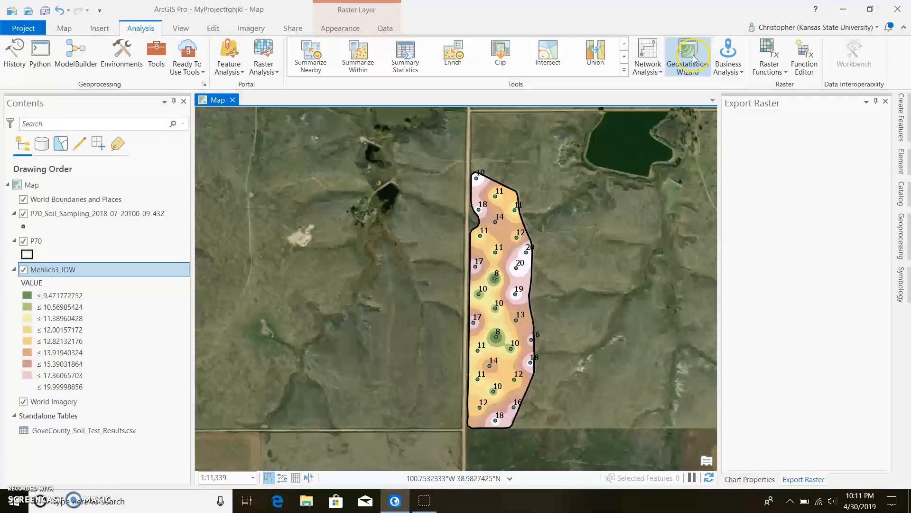
- In the Geostatistical Wizard, choose Ordinary Kriging Prediction on Mehlich3_ppm
left_click(688, 55)
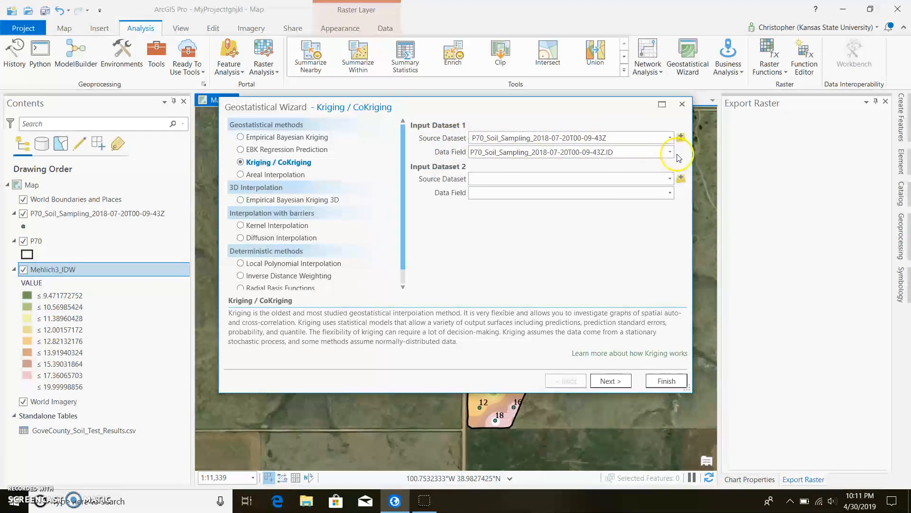
left_click(670, 152)
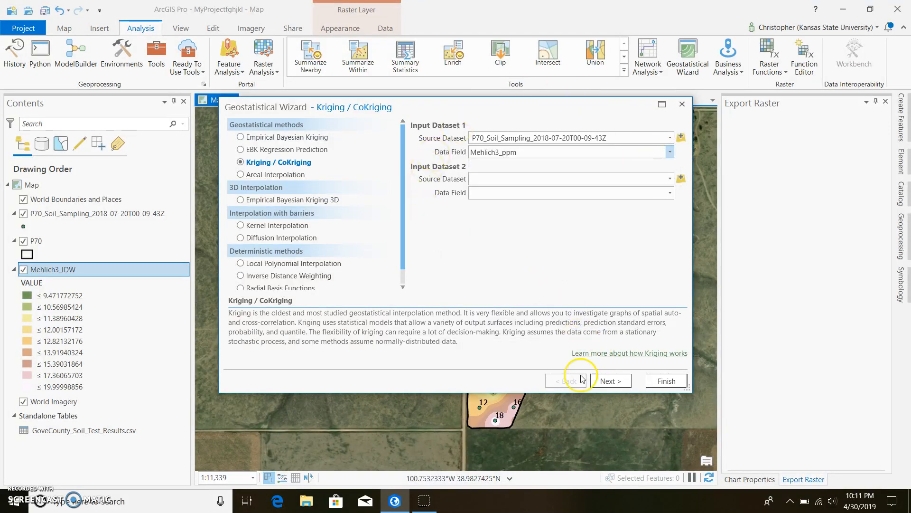
left_click(609, 381)
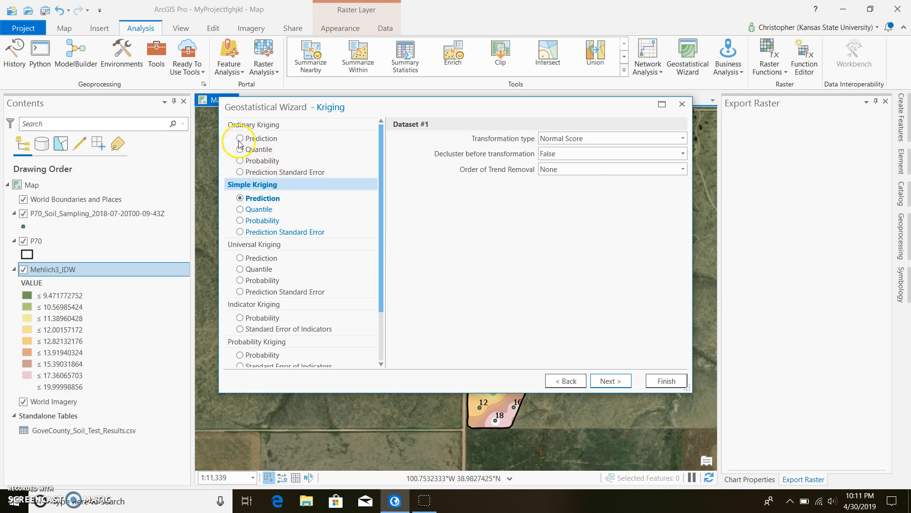
left_click(240, 139)
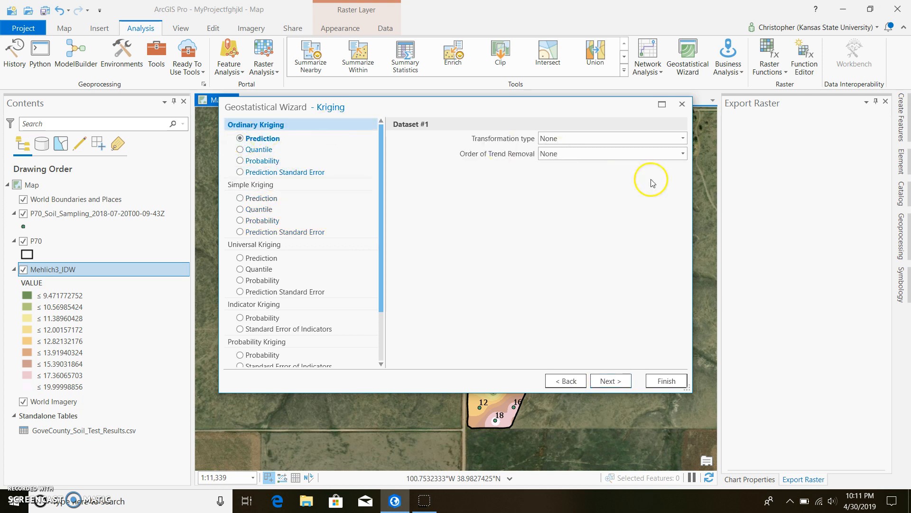
left_click(610, 381)
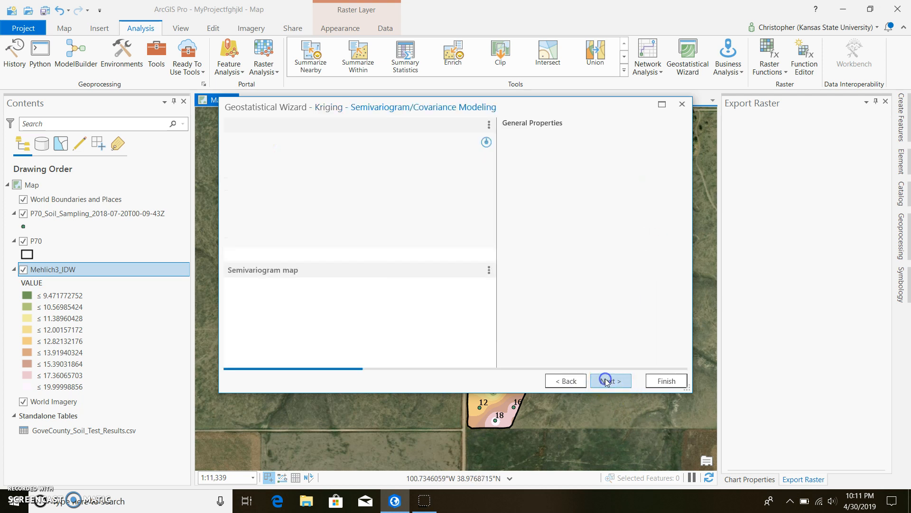
- Optimize the semivariogram, set Model #1 to Spherical, and proceed to neighborhood settings
left_click(610, 381)
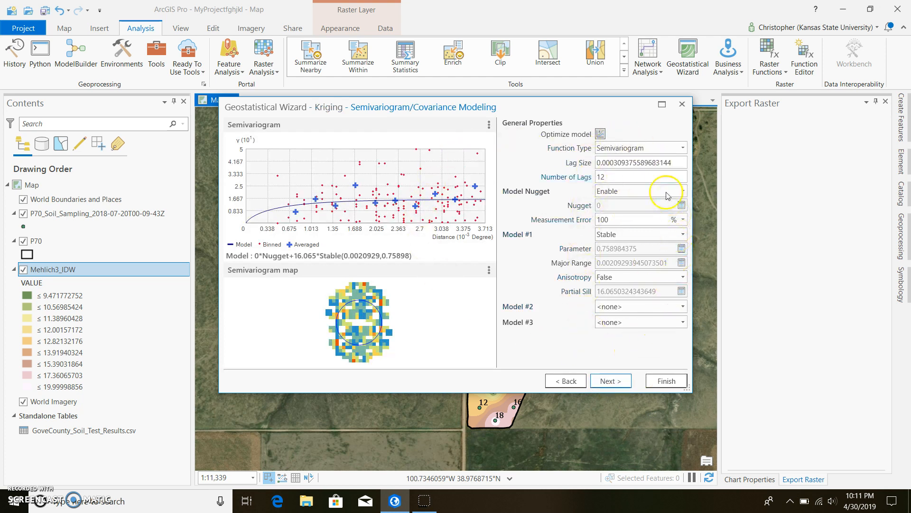
mouse_move(640, 177)
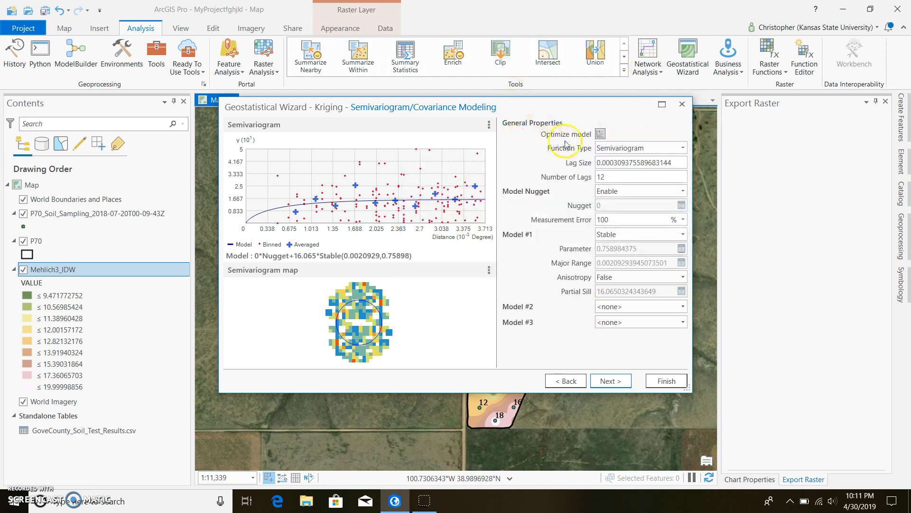
left_click(600, 134)
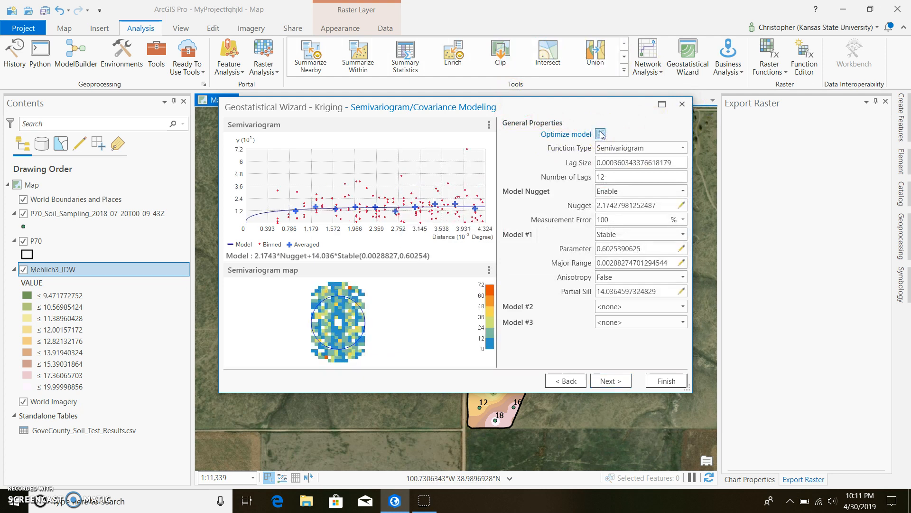
mouse_move(685, 237)
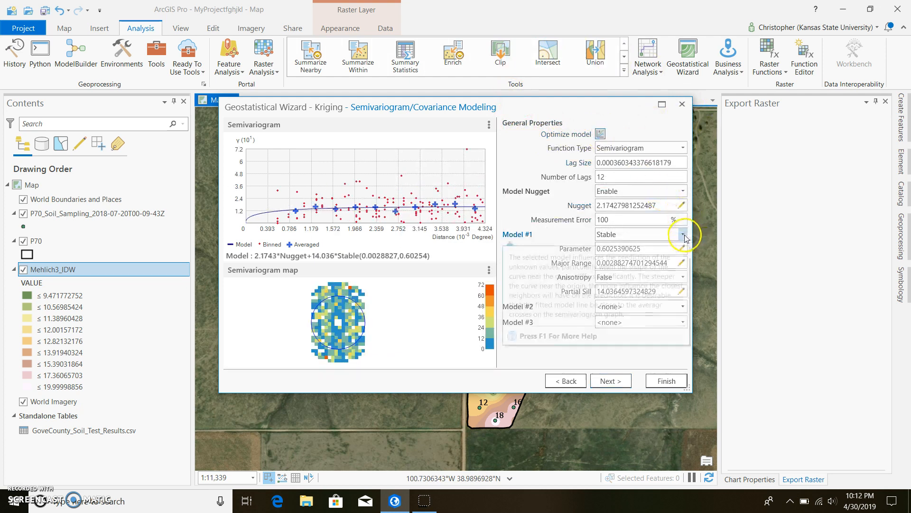
left_click(683, 233)
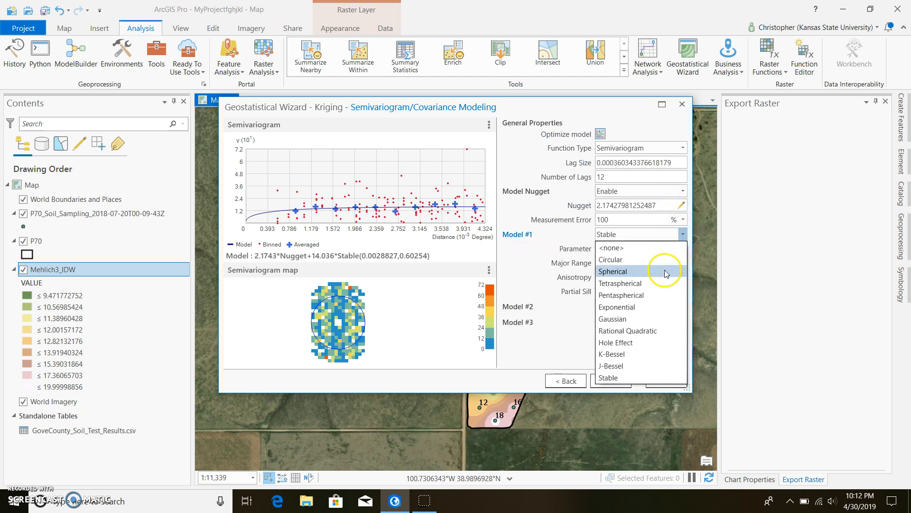
left_click(613, 271)
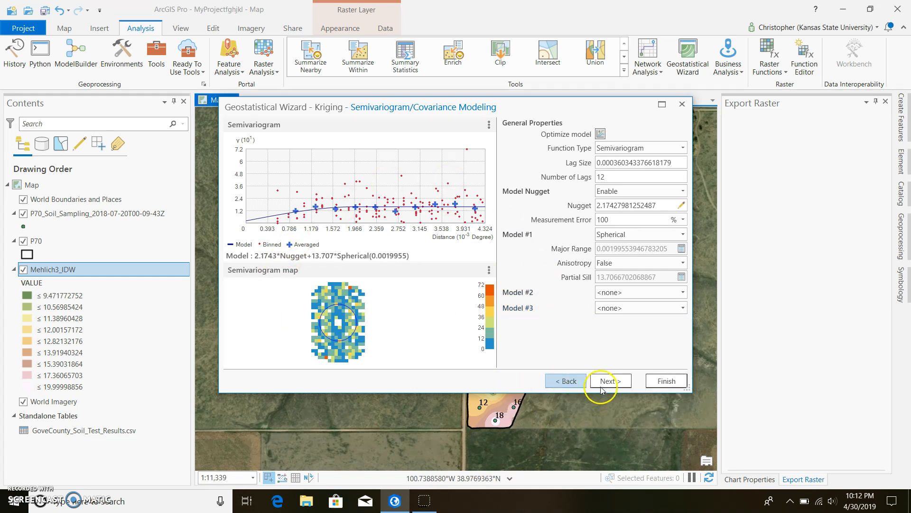
left_click(609, 381)
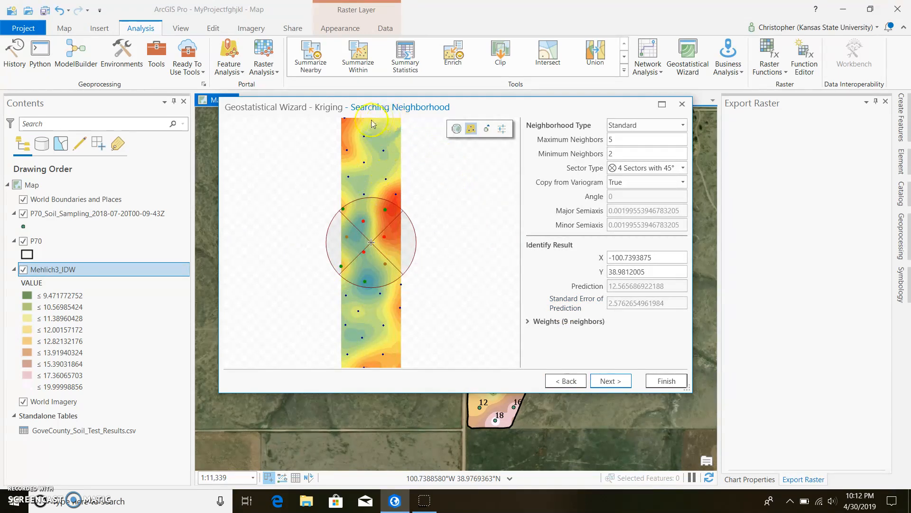
mouse_move(391, 276)
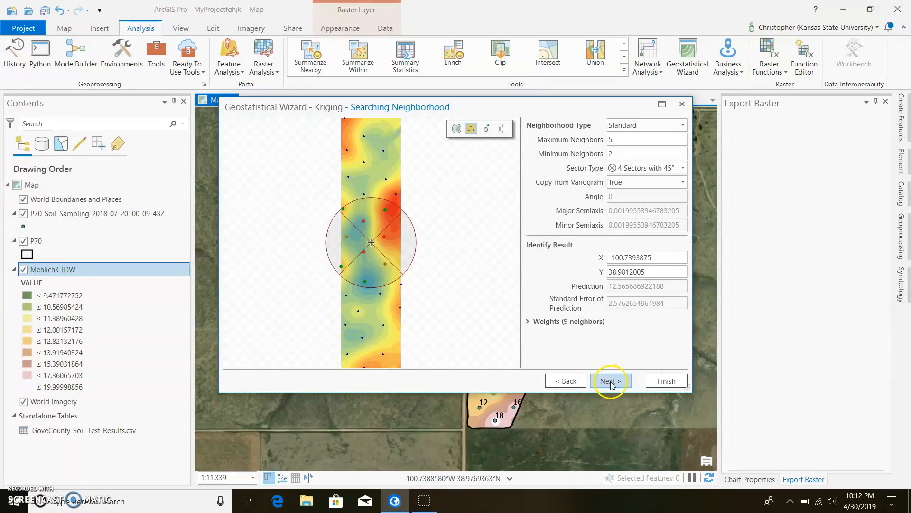
- Review the Kriging cross-validation and method report, then finish the Geostatistical Wizard
left_click(609, 380)
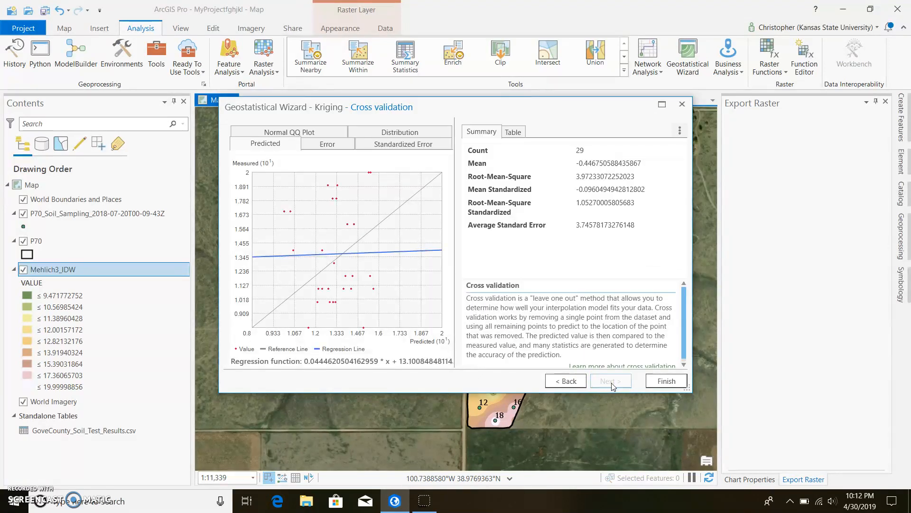
left_click(679, 129)
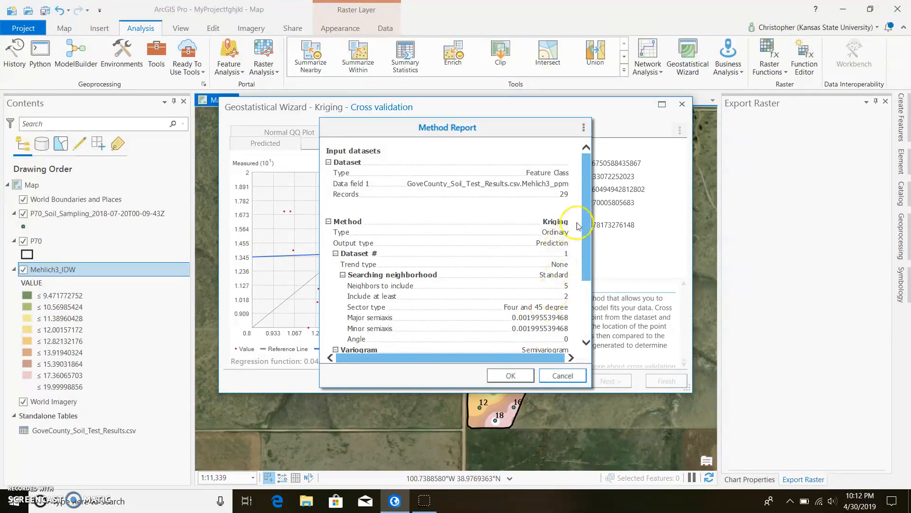
scroll("down", 3)
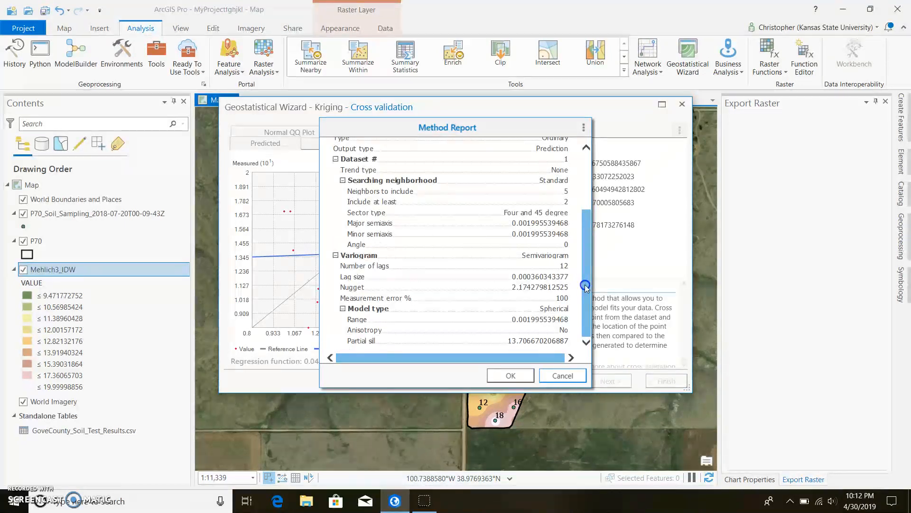
left_click(510, 375)
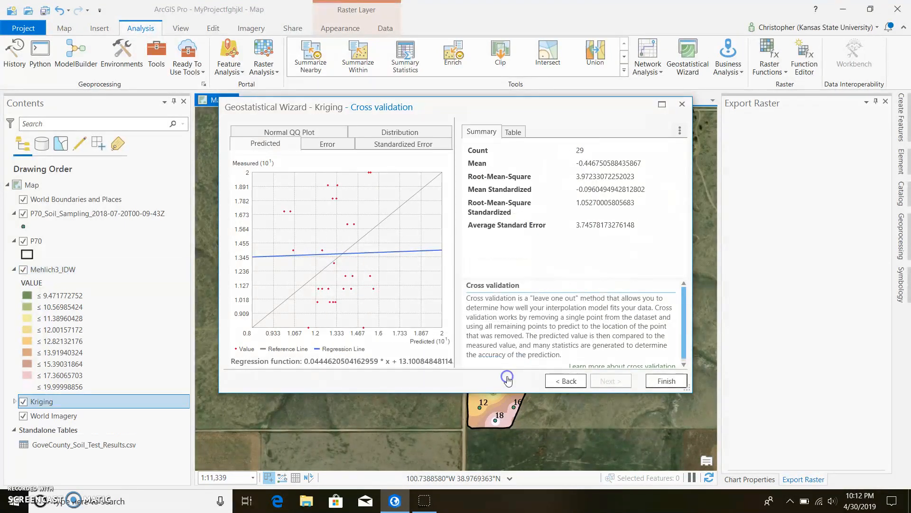
left_click(666, 381)
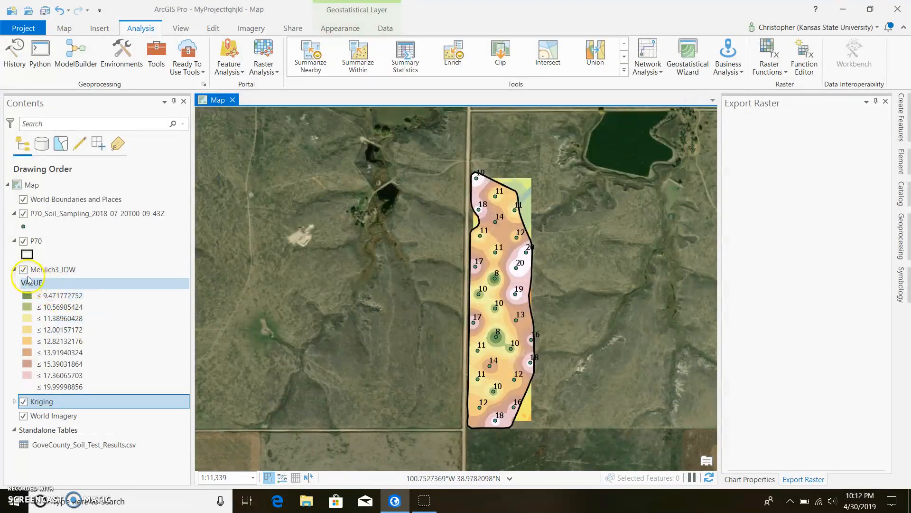
- Turn off Mehlich3_IDW so the Kriging surface (legend 8 to 20) shows alone
left_click(23, 269)
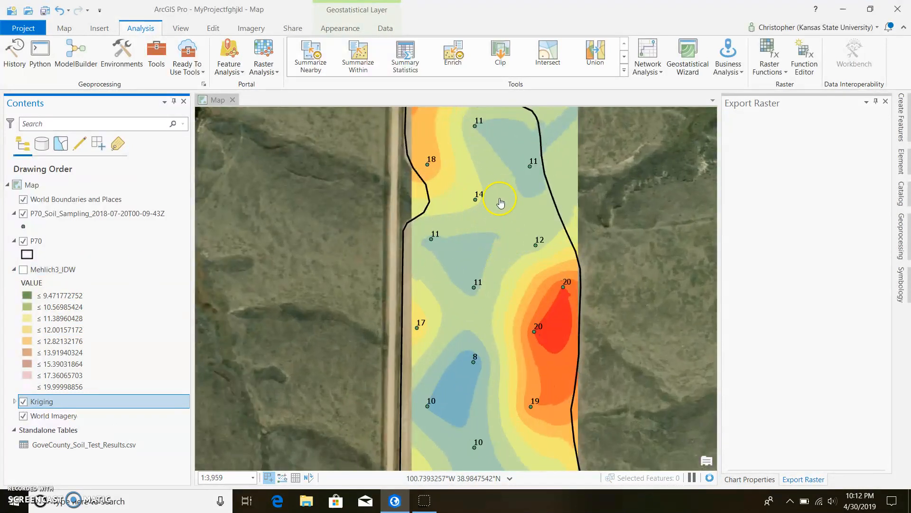
scroll("down", 3)
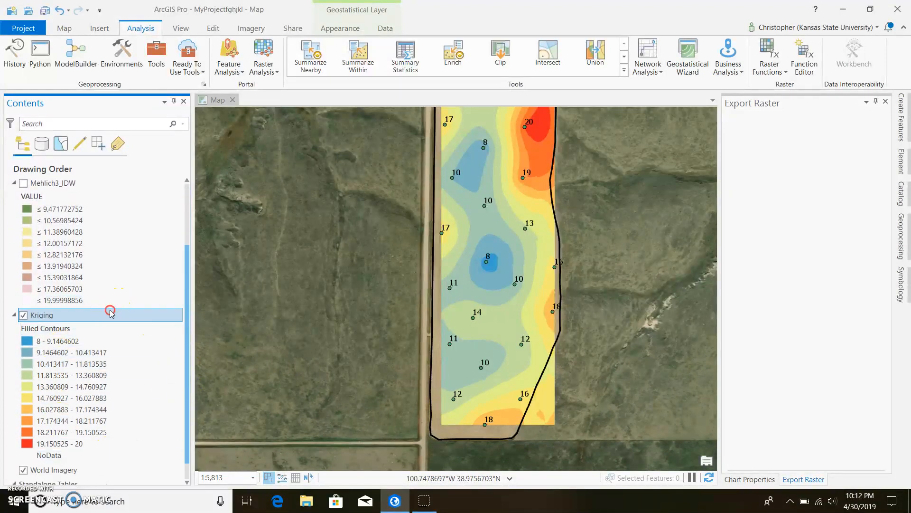
- Export the Kriging layer To Rasters with output raster named Melich3_Kriging
right_click(41, 314)
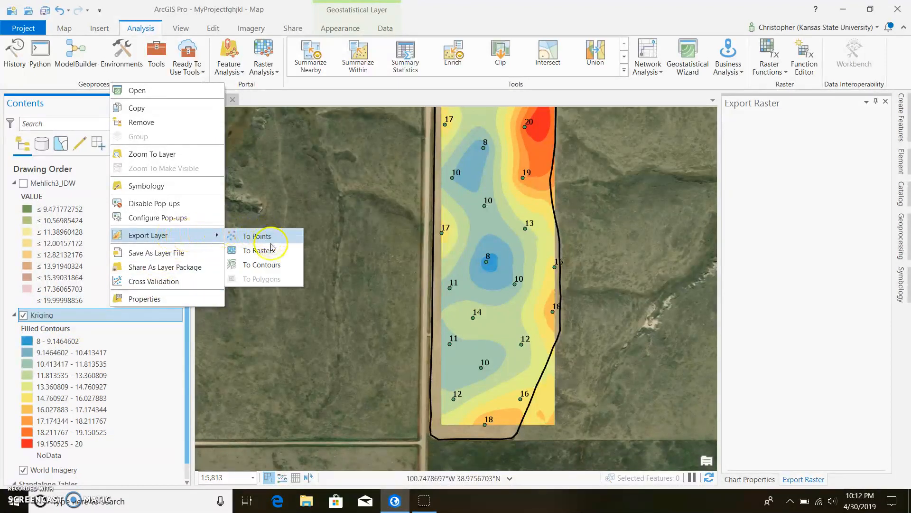
left_click(260, 250)
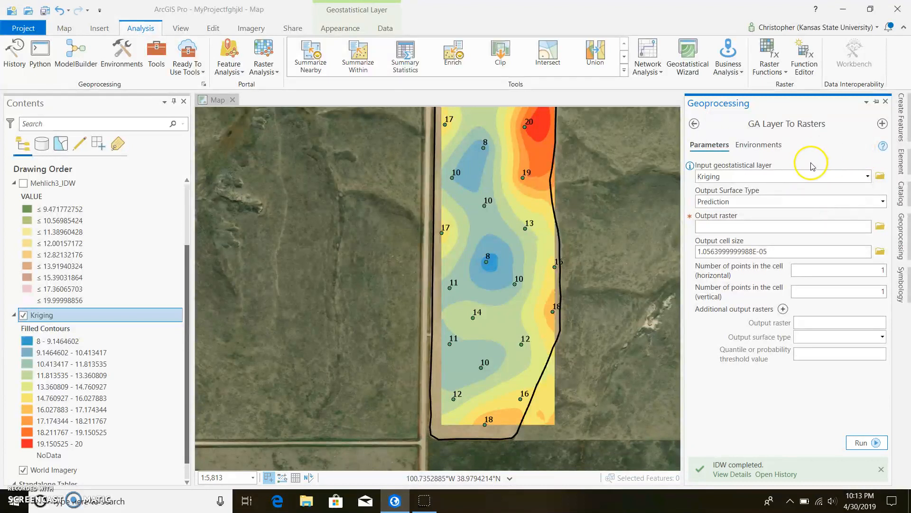
left_click(782, 226)
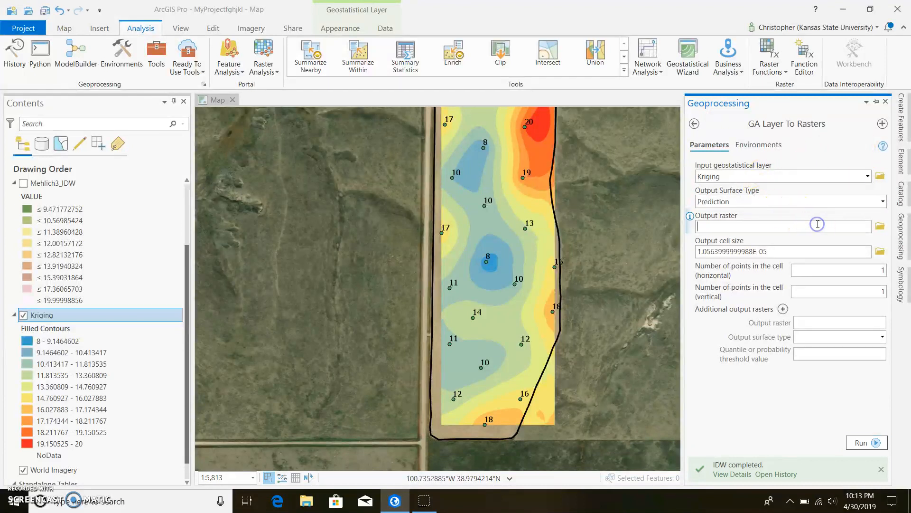
type("Melich3_")
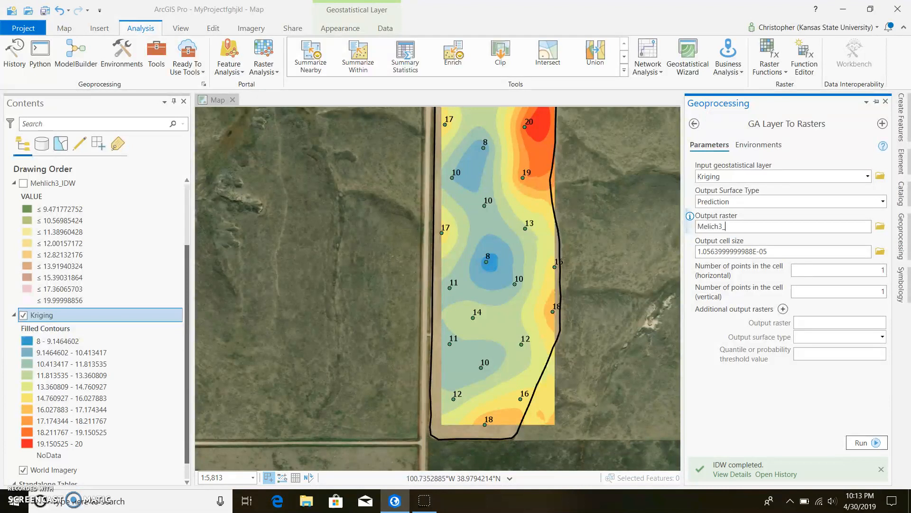
type("Krigin")
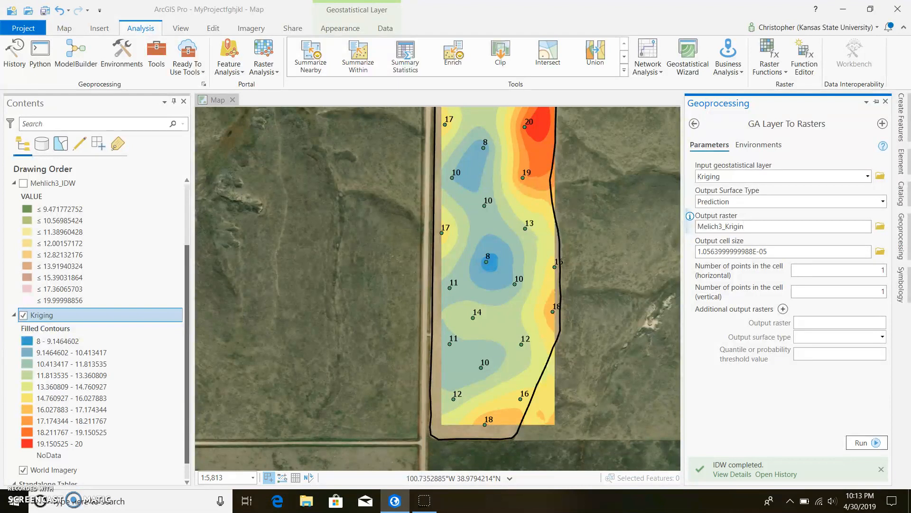
mouse_move(759, 145)
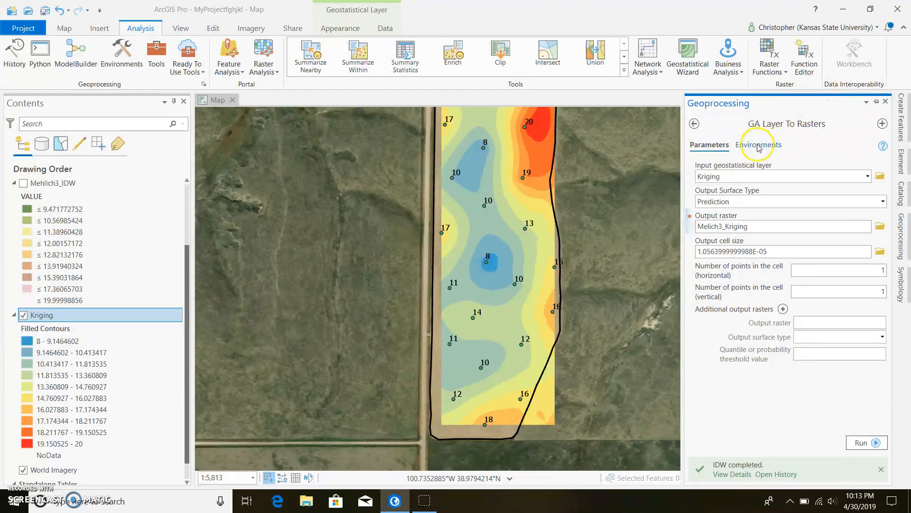
left_click(758, 145)
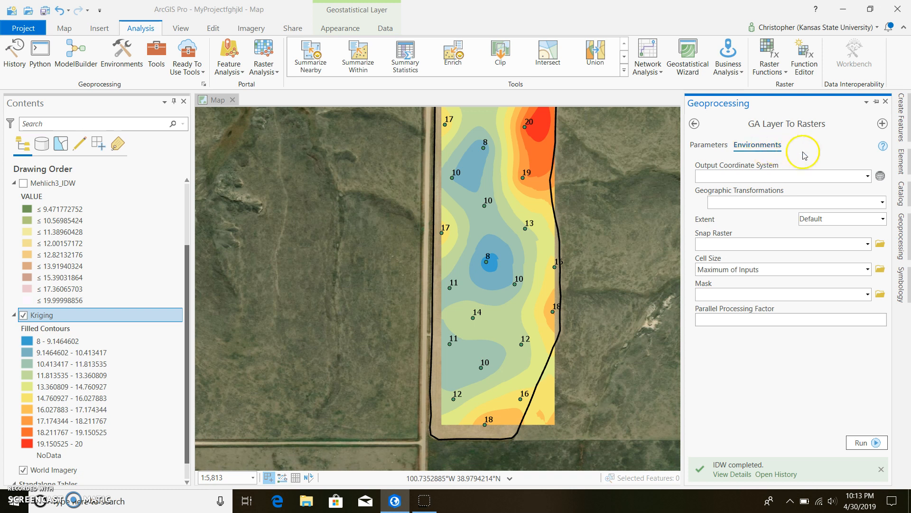
- Set the export's output coordinate system to GCS_WGS_1984 under Geographic > World
left_click(880, 176)
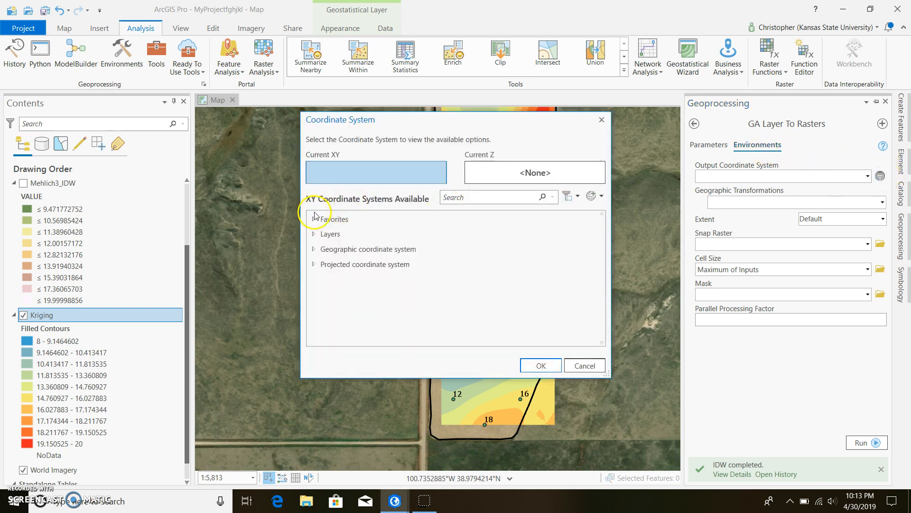
left_click(313, 219)
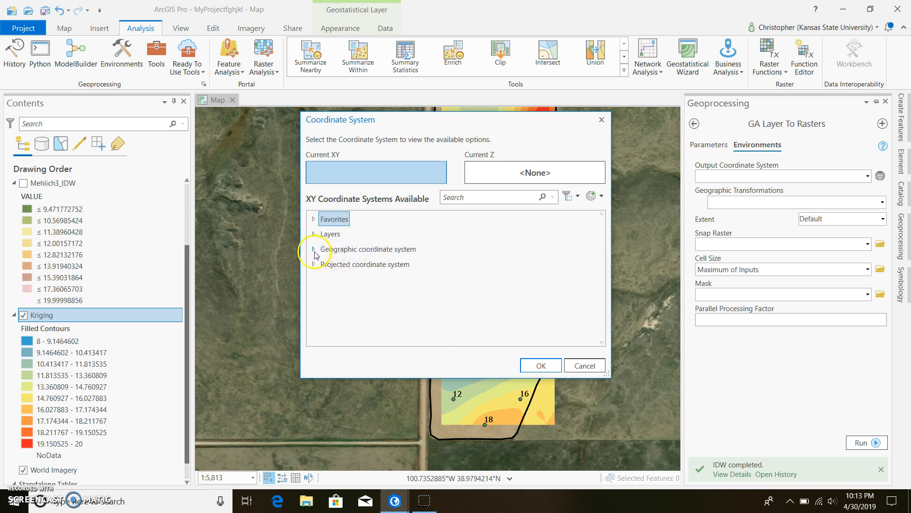
left_click(314, 249)
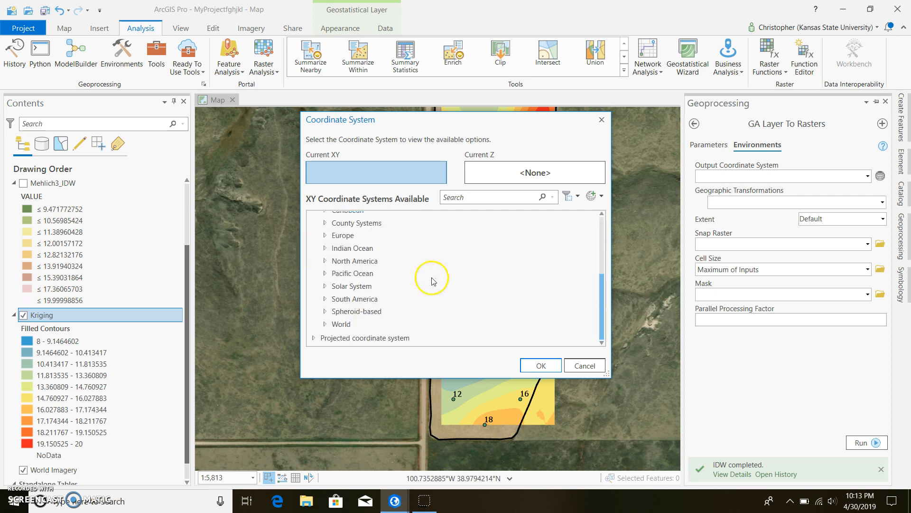
left_click(324, 324)
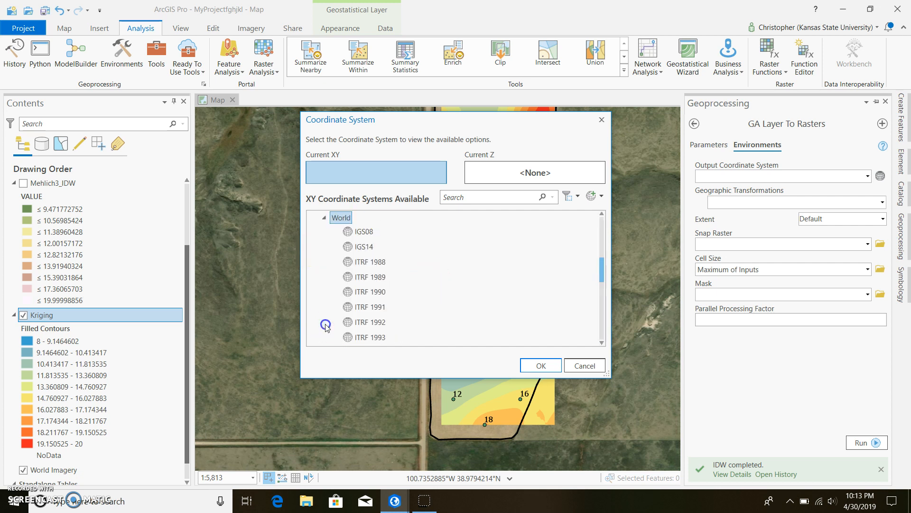
scroll("down", 3)
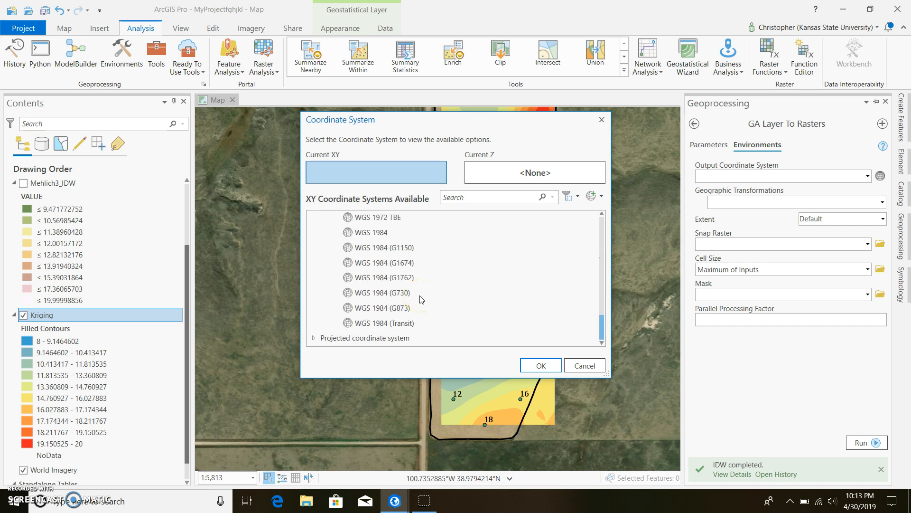
left_click(375, 232)
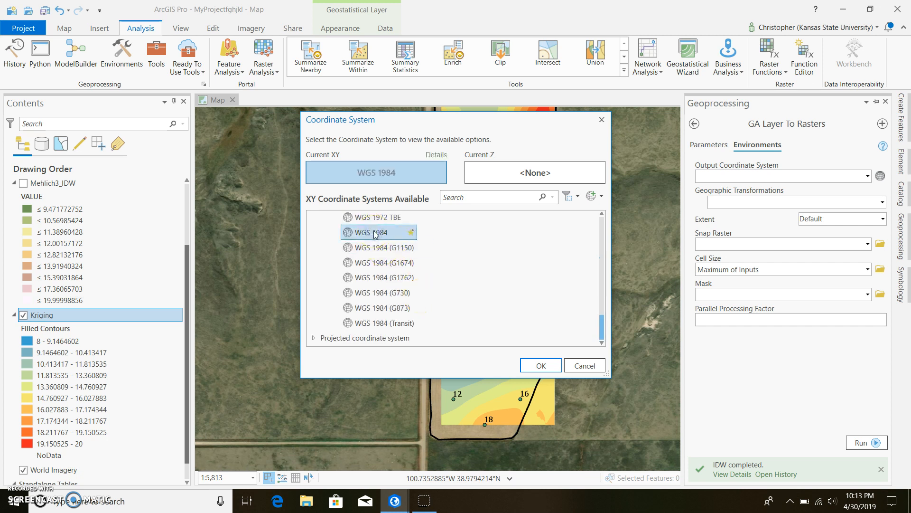
left_click(539, 365)
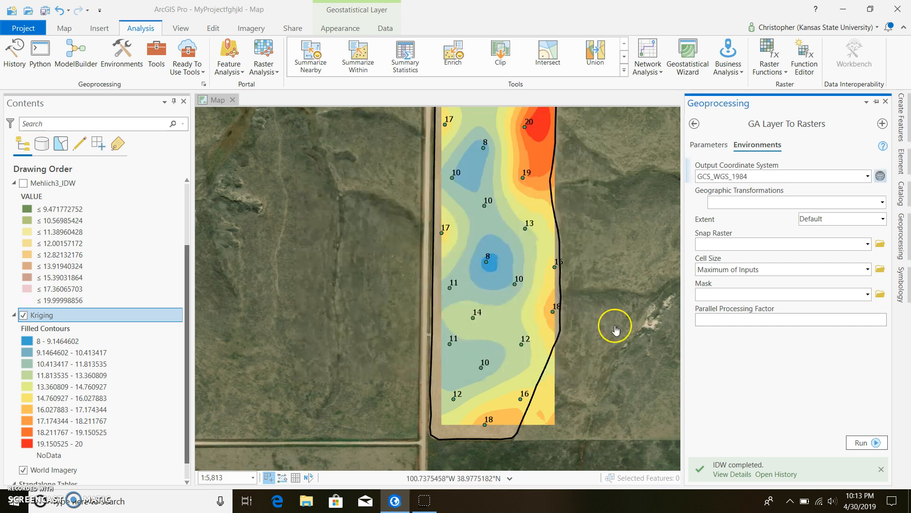
- Set extent As Specified Below, mask to P70, and run the Melich3_Kriging export
left_click(882, 218)
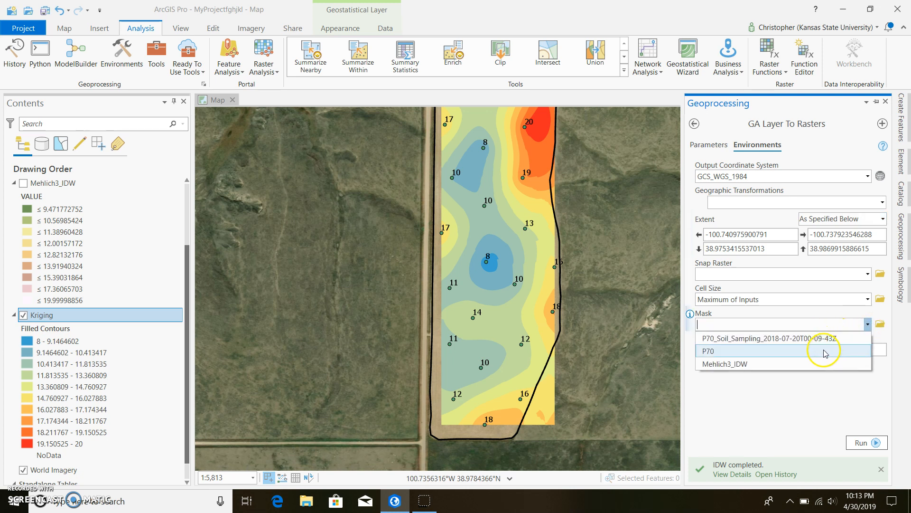
left_click(707, 351)
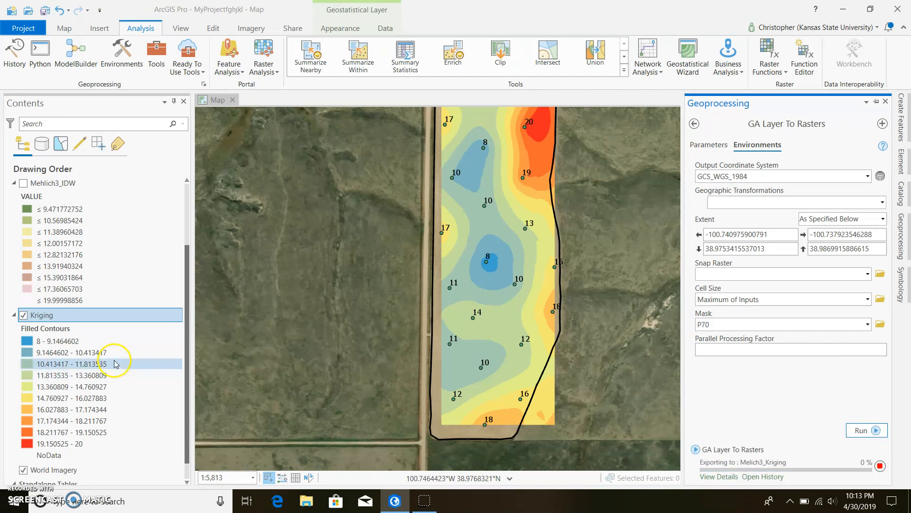
left_click(23, 314)
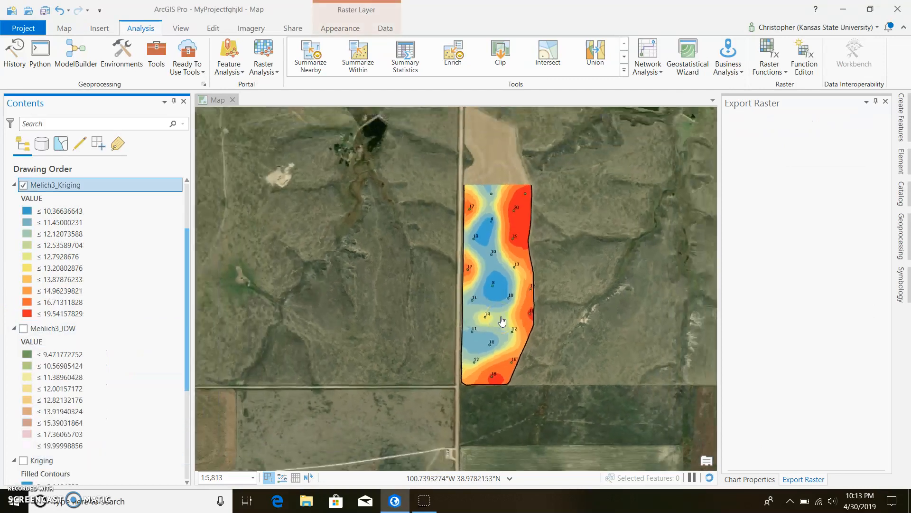
scroll("down", 3)
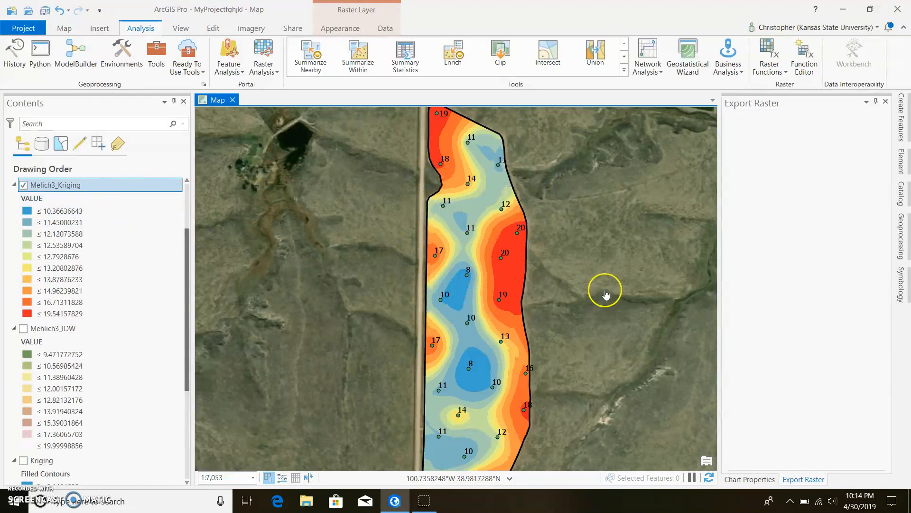
- Symbolize Melich3_Kriging with six Equal Interval classes in a red-to-blue color scheme
right_click(55, 185)
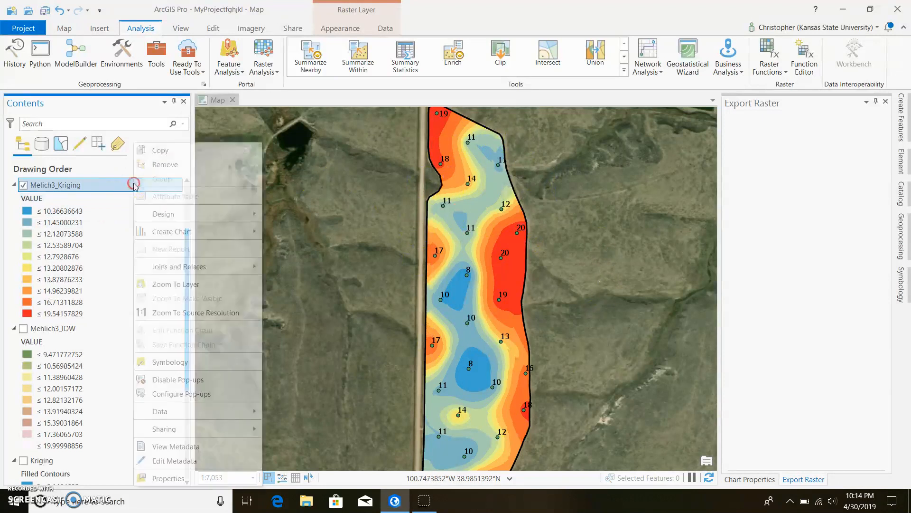
mouse_move(179, 337)
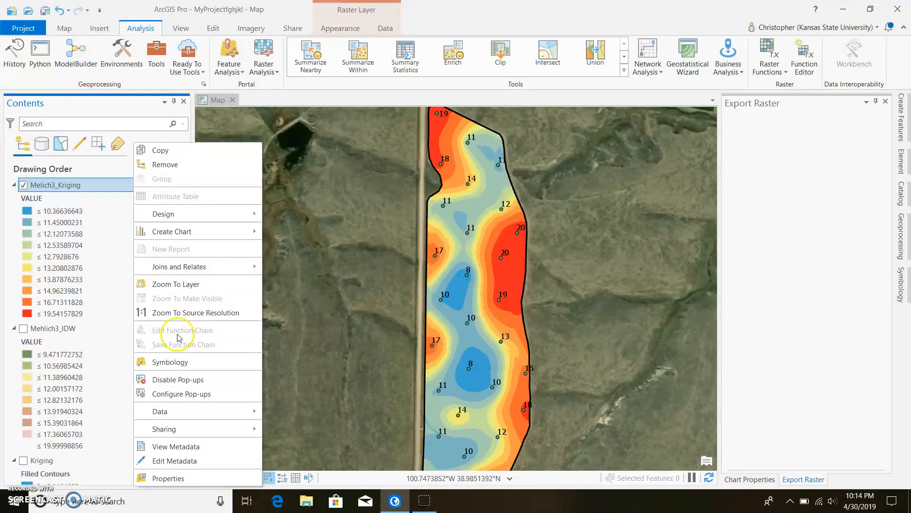
left_click(171, 362)
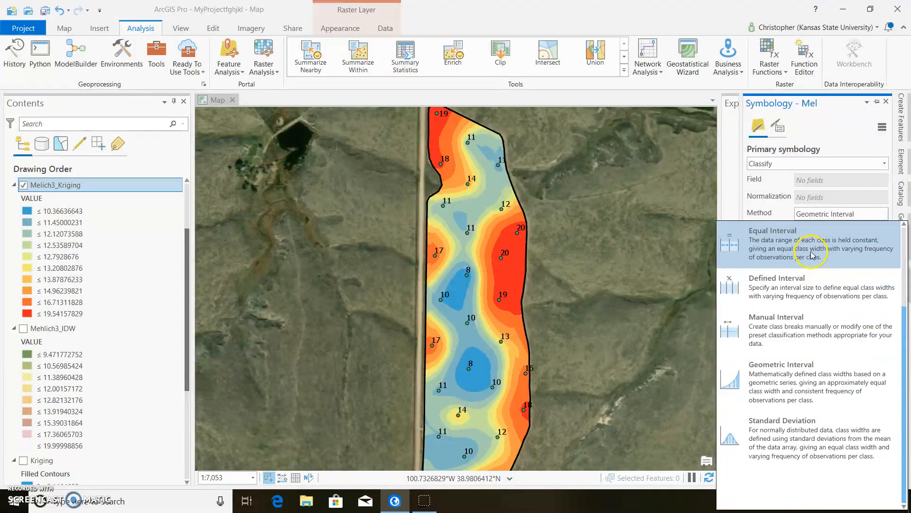
left_click(773, 230)
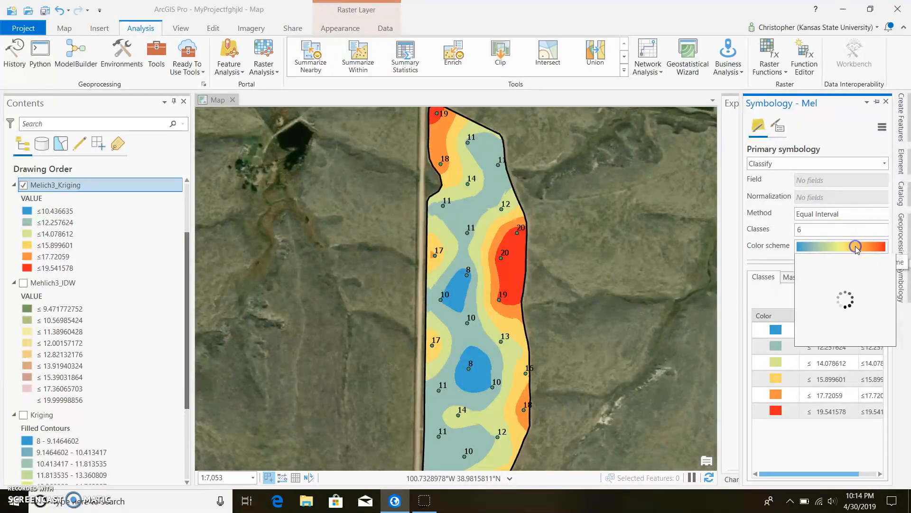
left_click(884, 246)
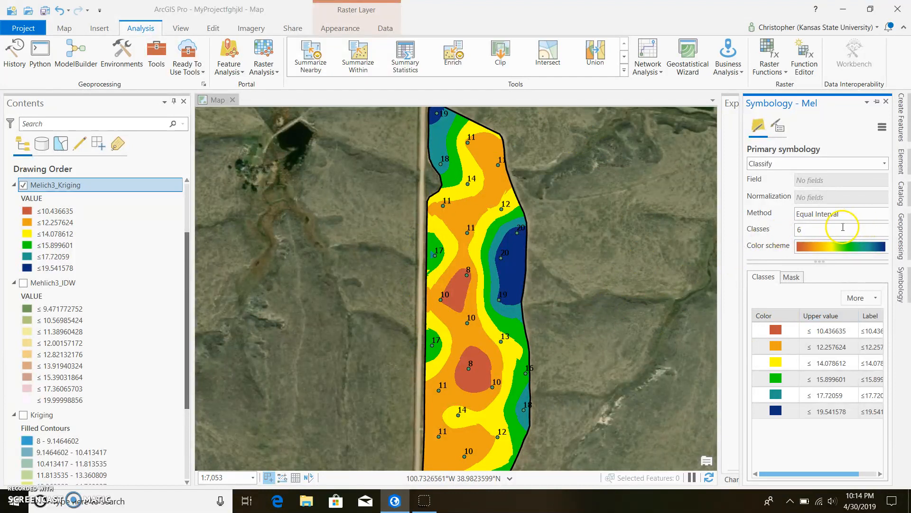
mouse_move(891, 165)
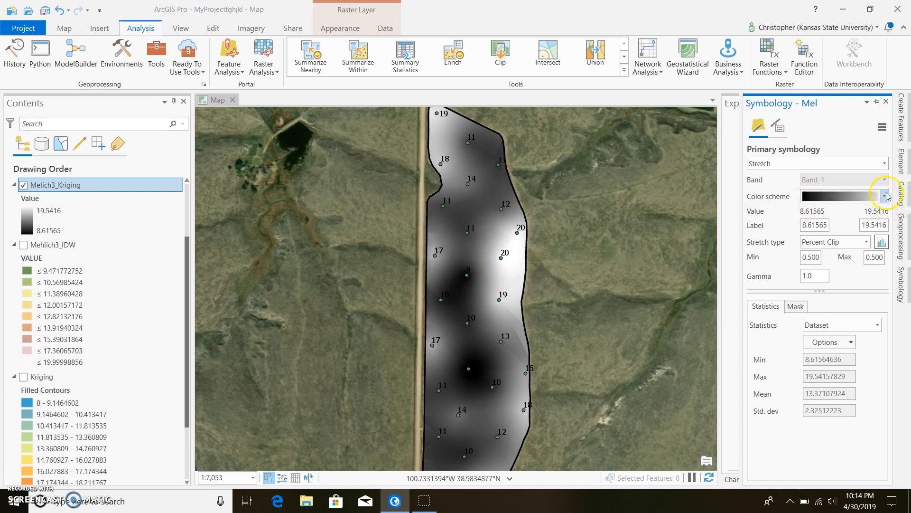
- Draw Melich3_Kriging as a Stretch using the green-yellow-red color ramp
left_click(884, 196)
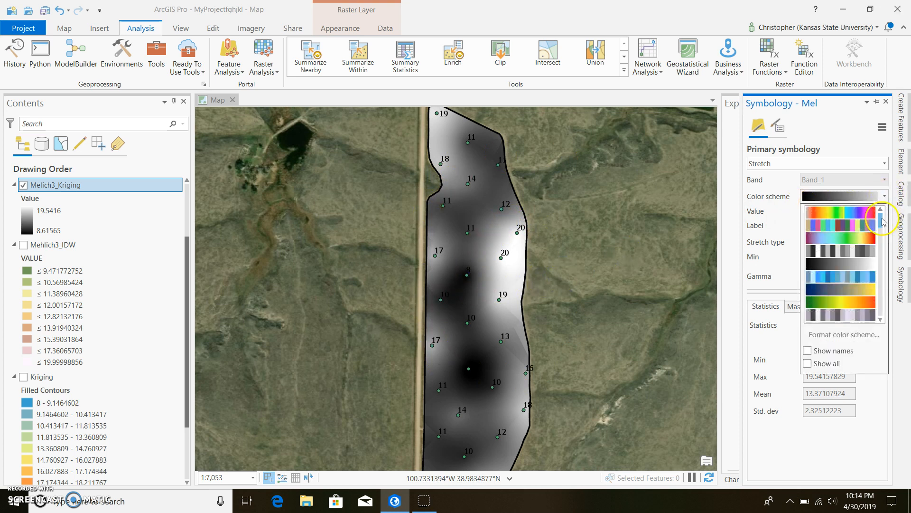
right_click(881, 222)
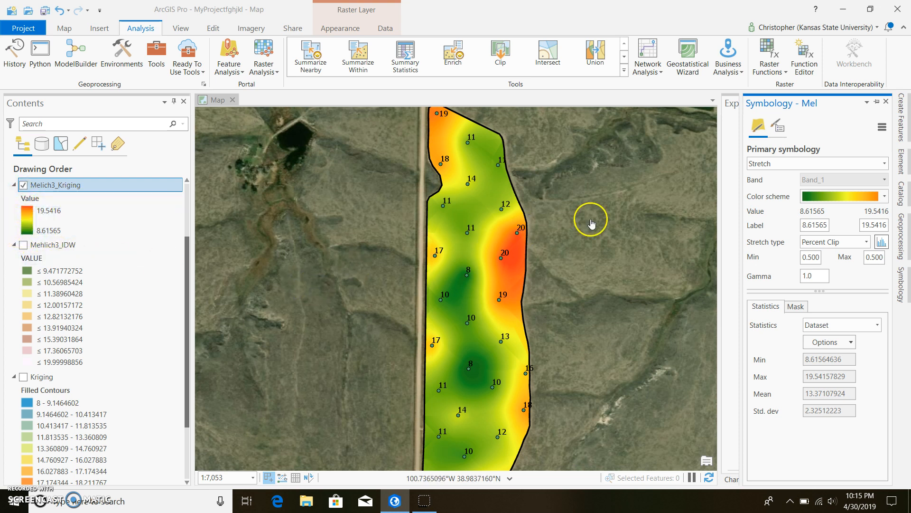
left_click(900, 163)
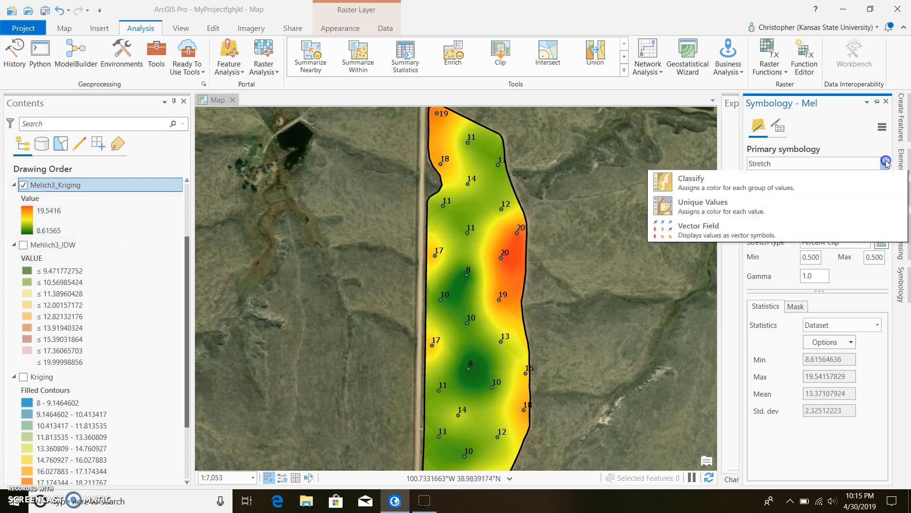
- Switch Melich3_Kriging to Classify with six Natural Breaks (Jenks) classes, red to dark blue
left_click(688, 180)
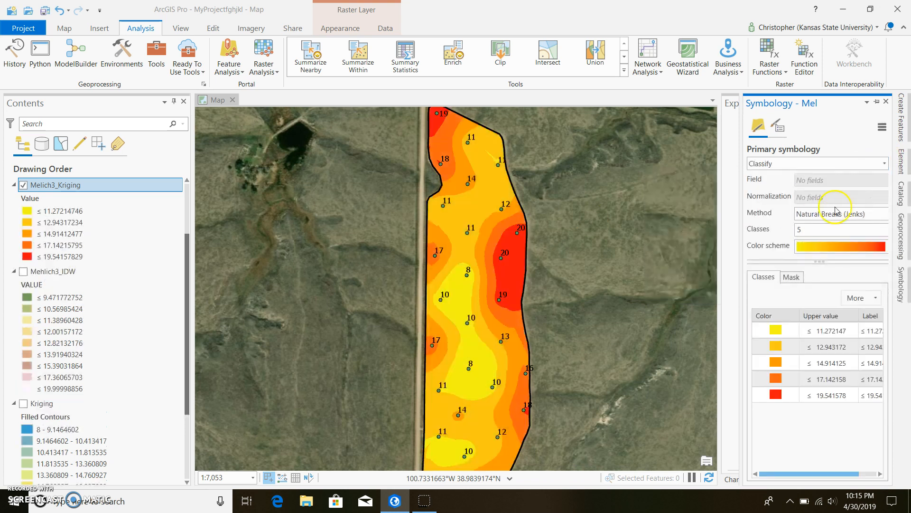
mouse_move(837, 239)
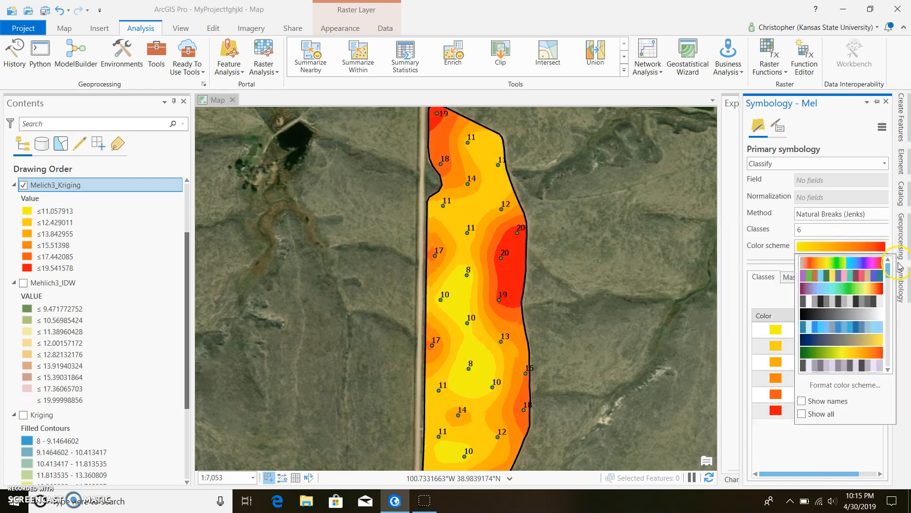
scroll("down", 3)
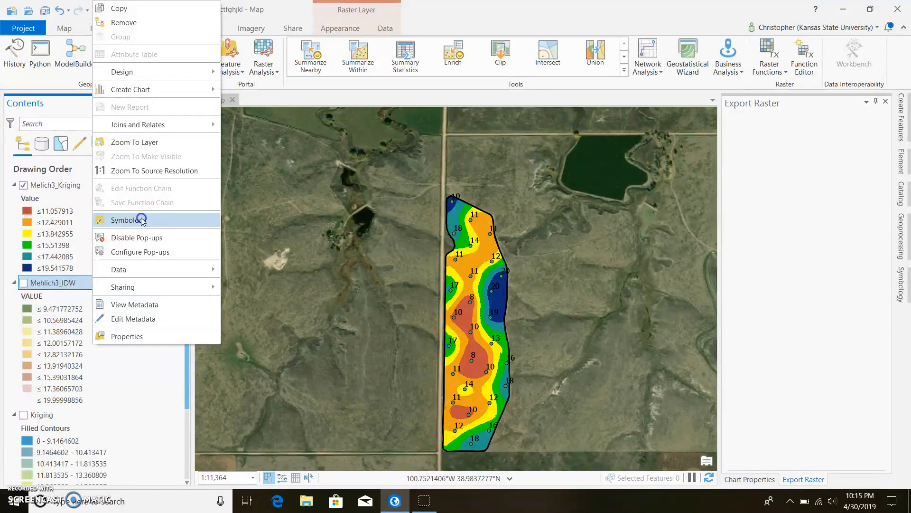
- Symbolize Melich3_IDW with six Natural Breaks (Jenks) classes using the same red-to-blue scheme
left_click(123, 220)
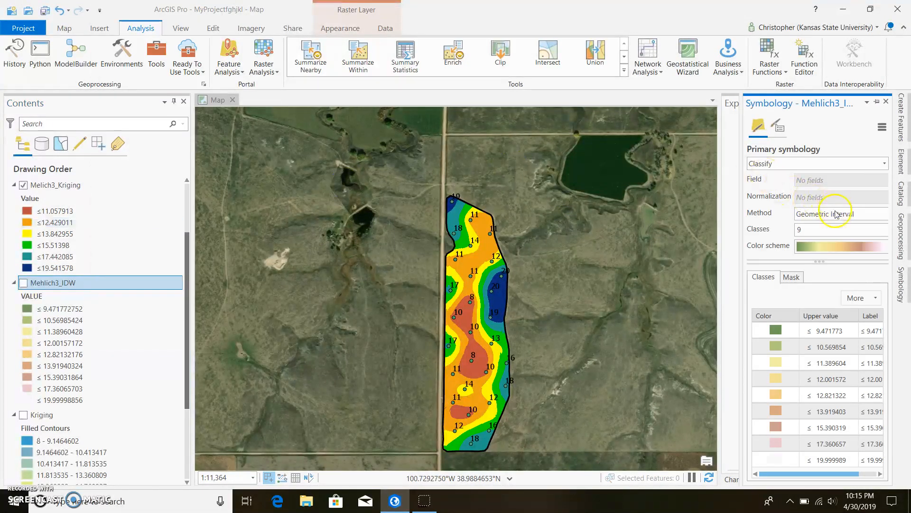
left_click(841, 214)
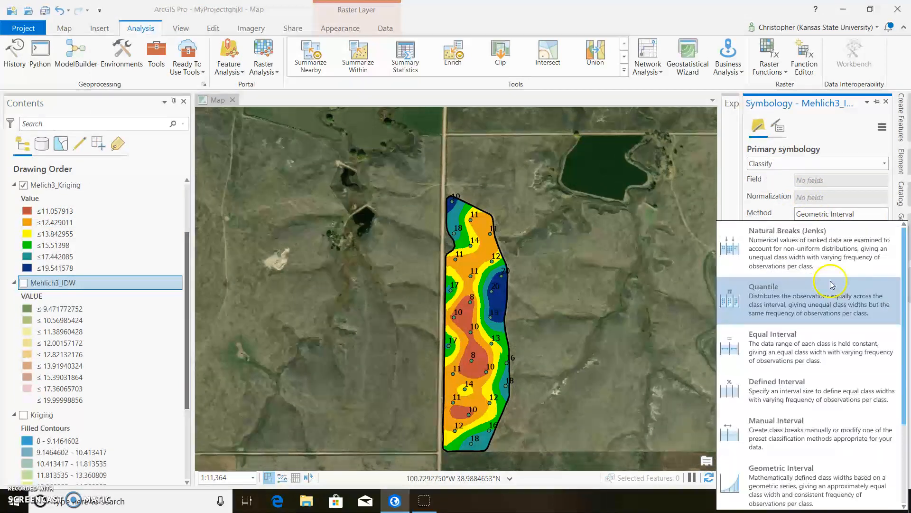
left_click(788, 230)
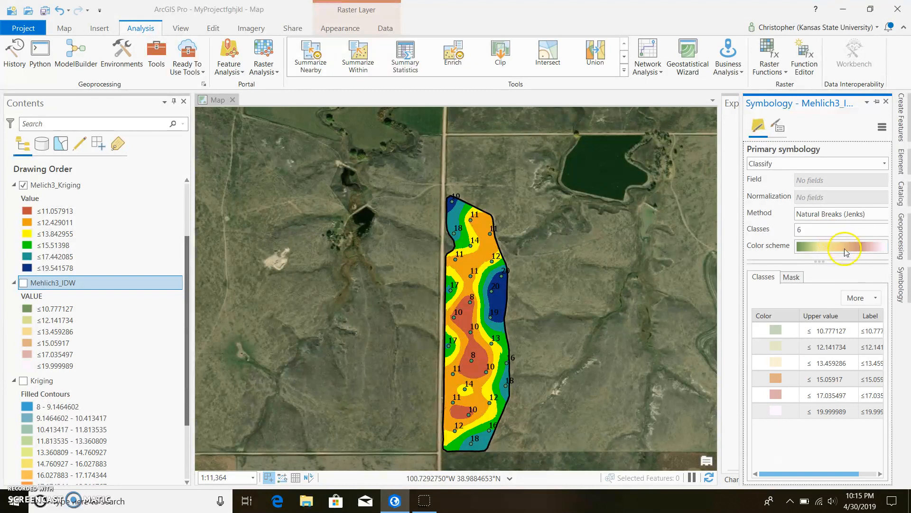
left_click(842, 245)
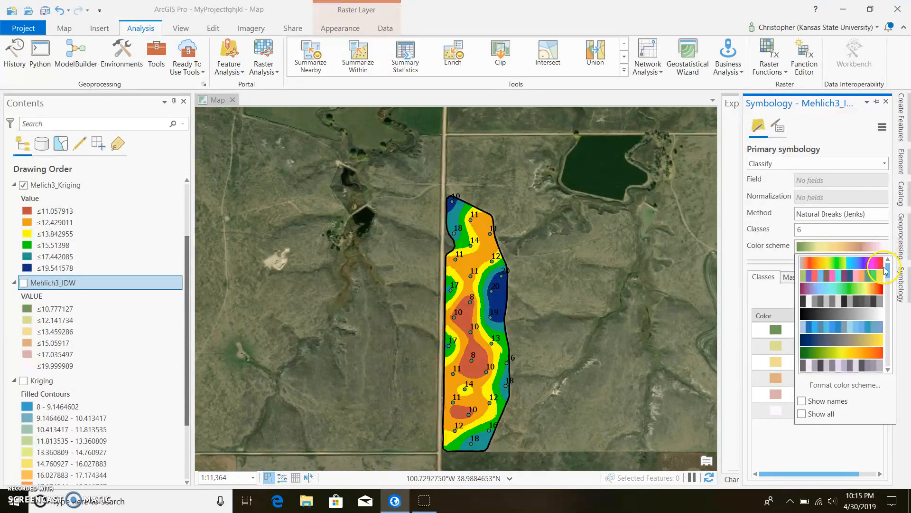
scroll("down", 3)
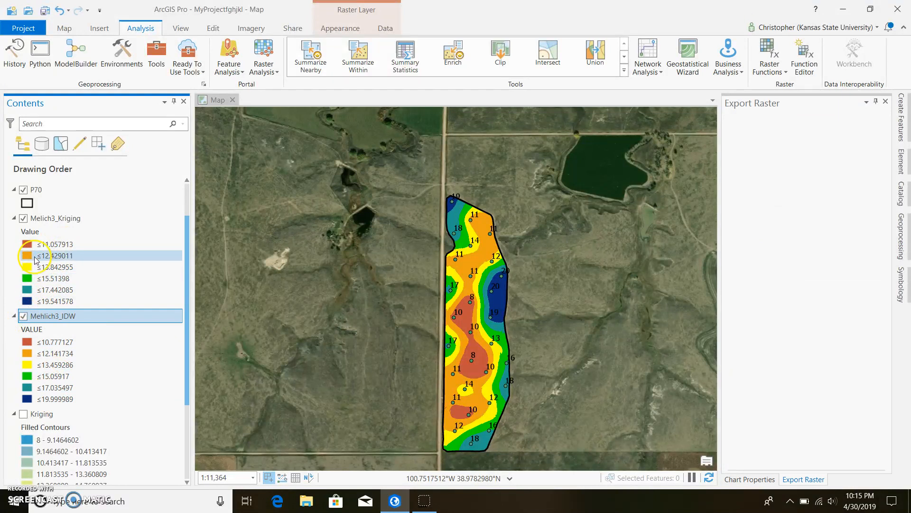
left_click(23, 218)
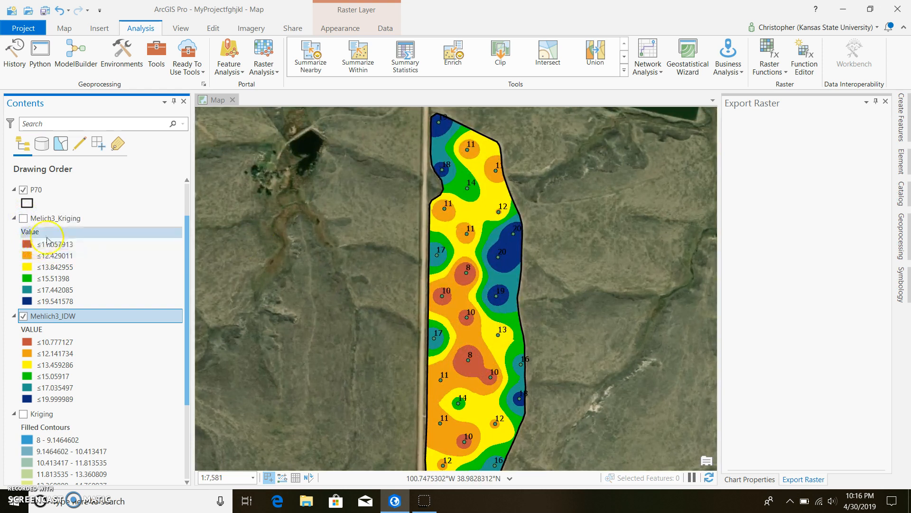
left_click(23, 218)
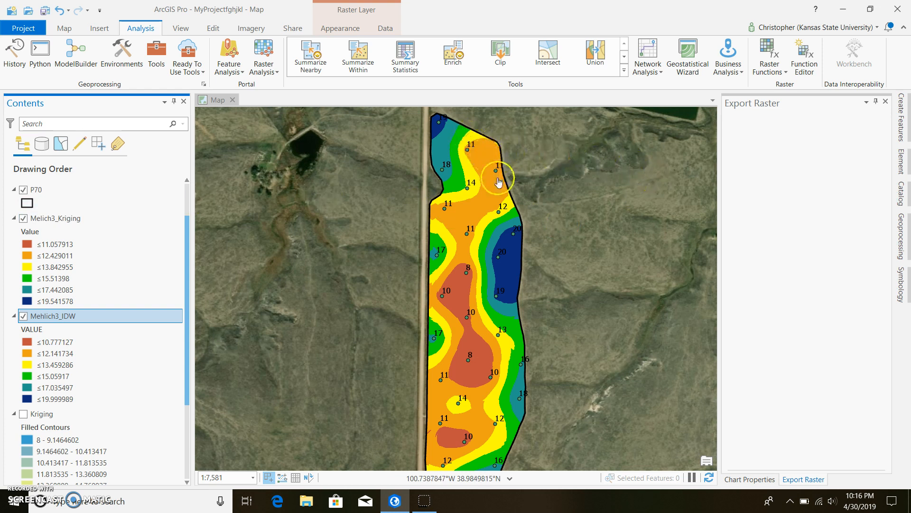
mouse_move(454, 312)
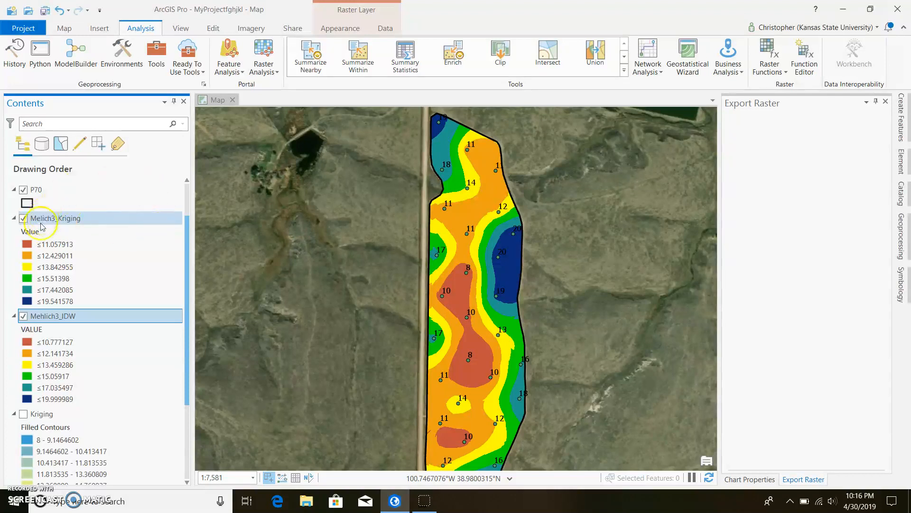
left_click(52, 315)
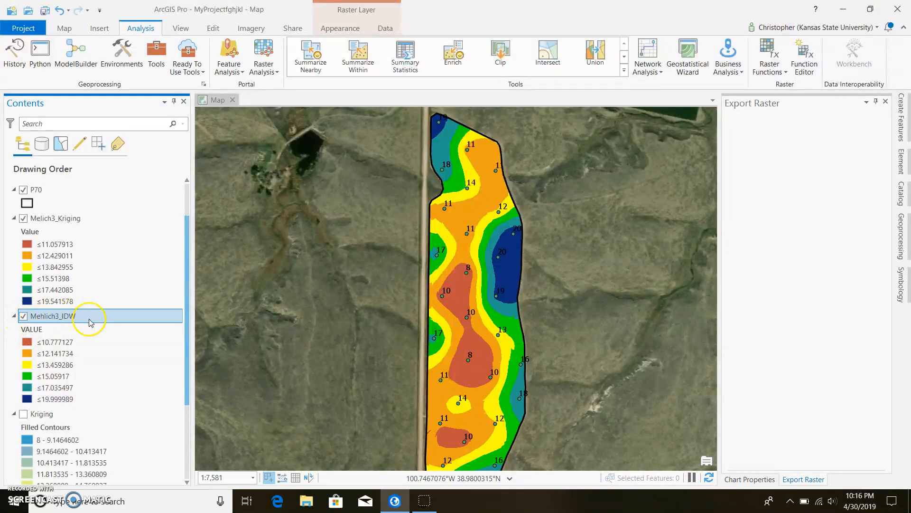